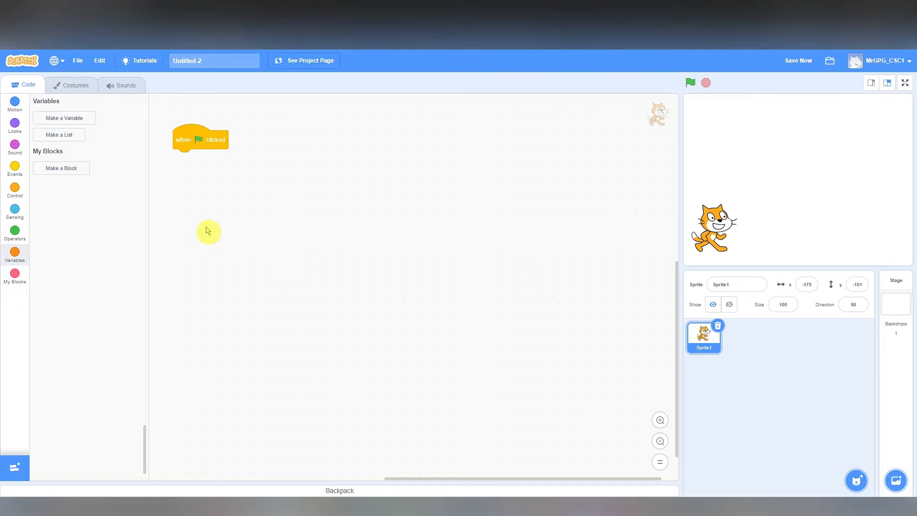
mouse_move(256, 176)
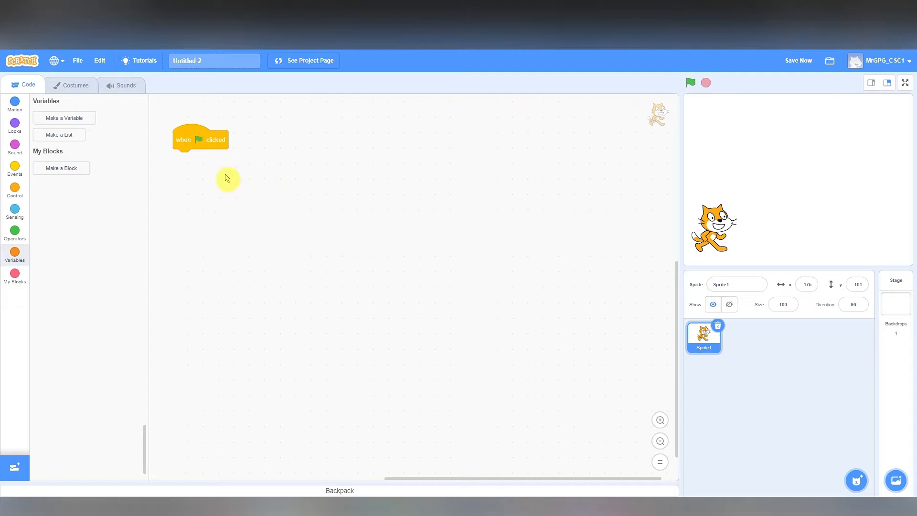
Drag the 'when green flag clicked' block slightly to the right in the code area.
left_click_drag(200, 138, 218, 137)
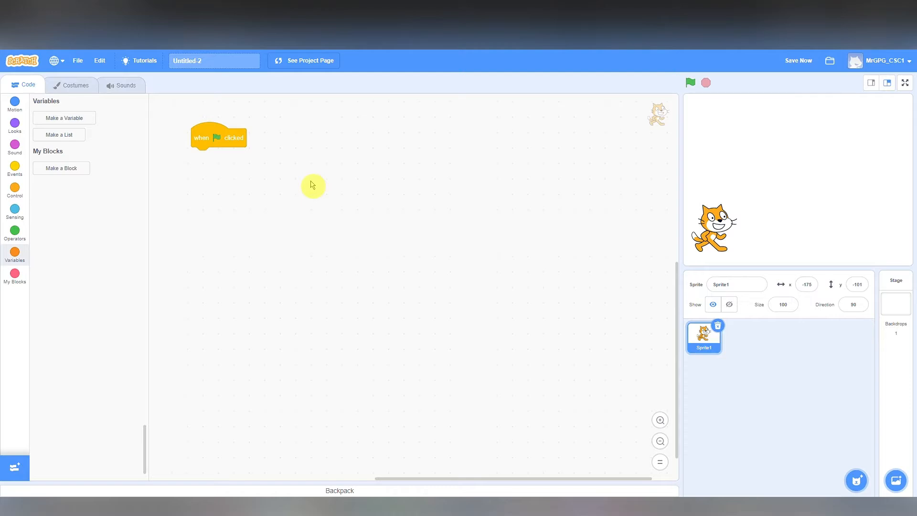
mouse_move(334, 189)
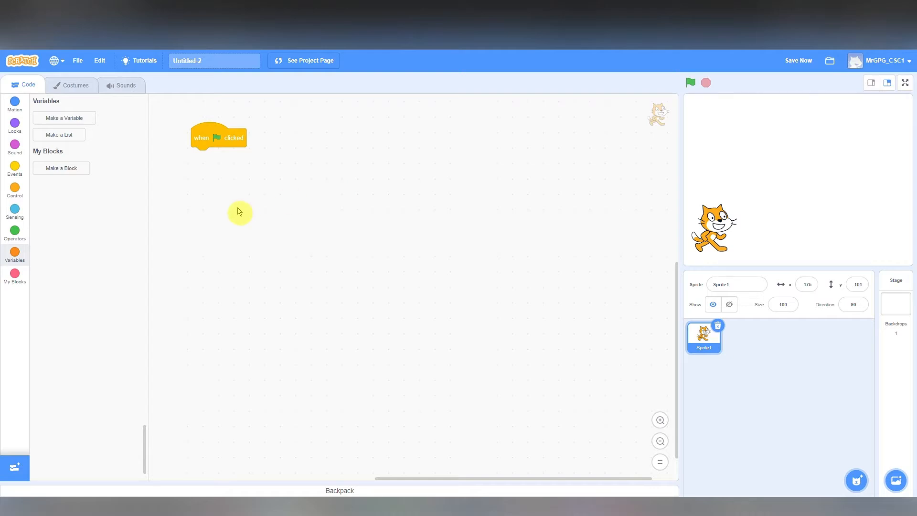
mouse_move(235, 212)
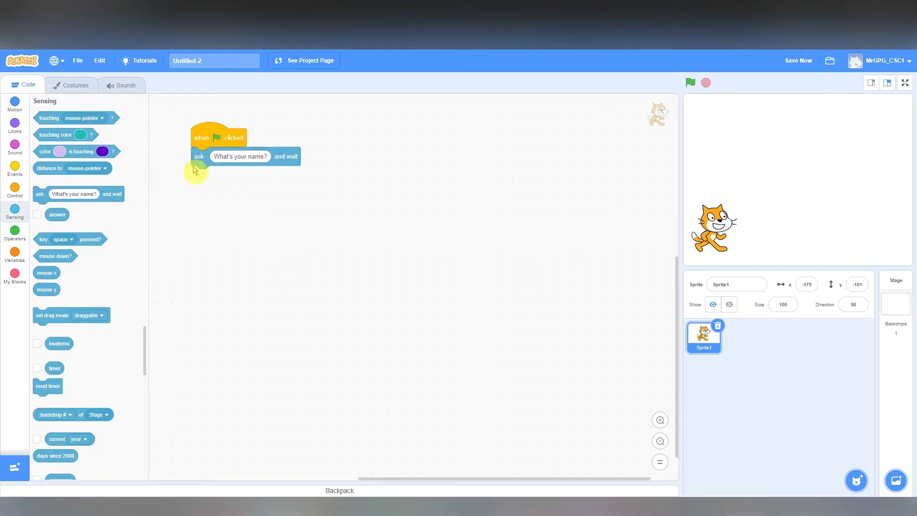
mouse_move(203, 258)
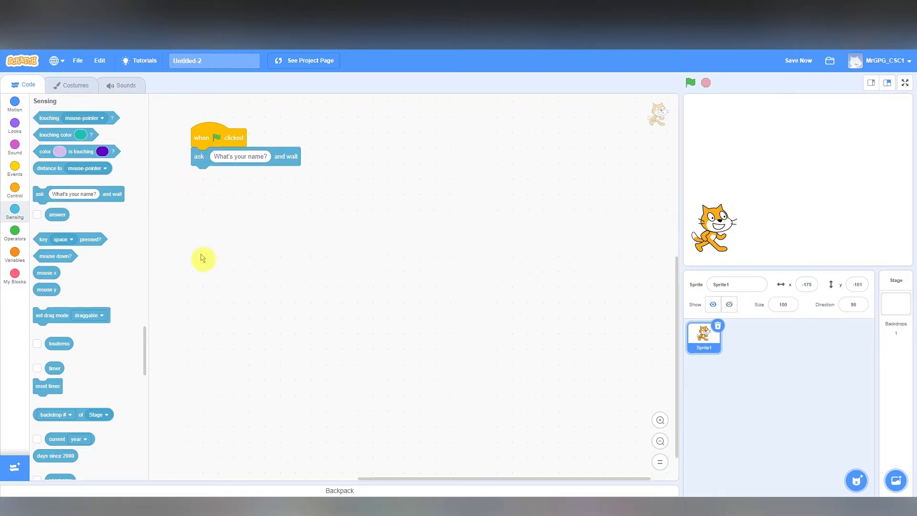
Replace the ask block's question with 'Sum up to what value?'.
left_click(239, 156)
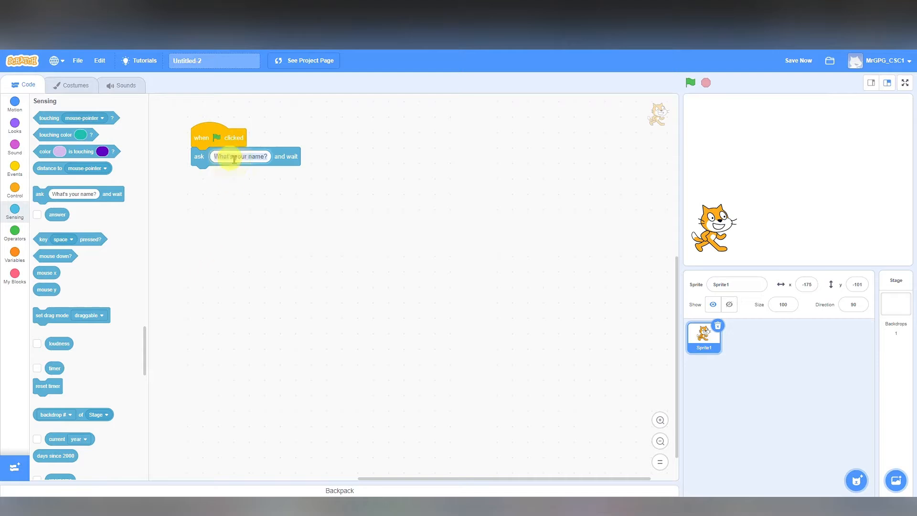
type("Sum up")
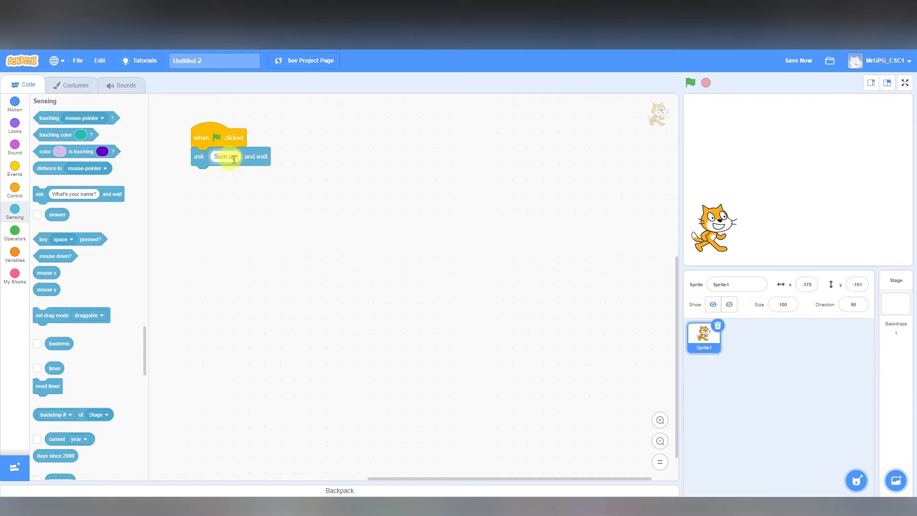
type("to what")
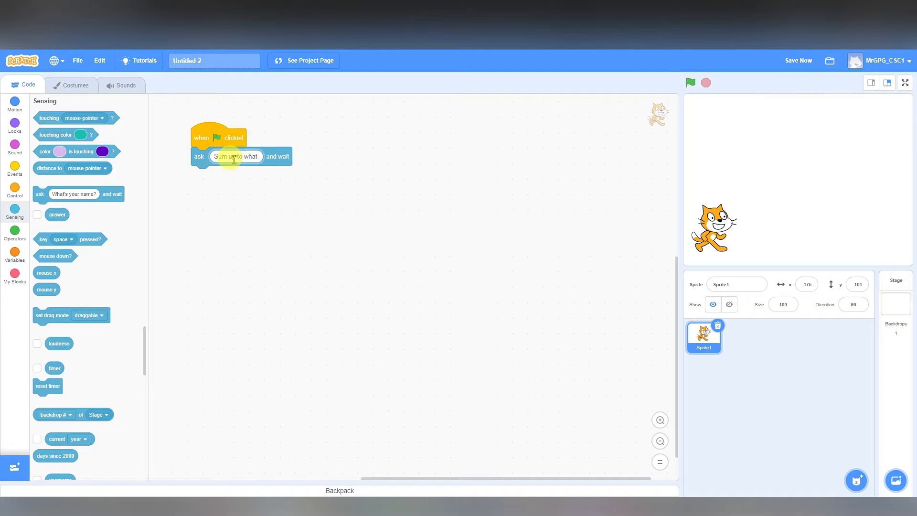
type("value?")
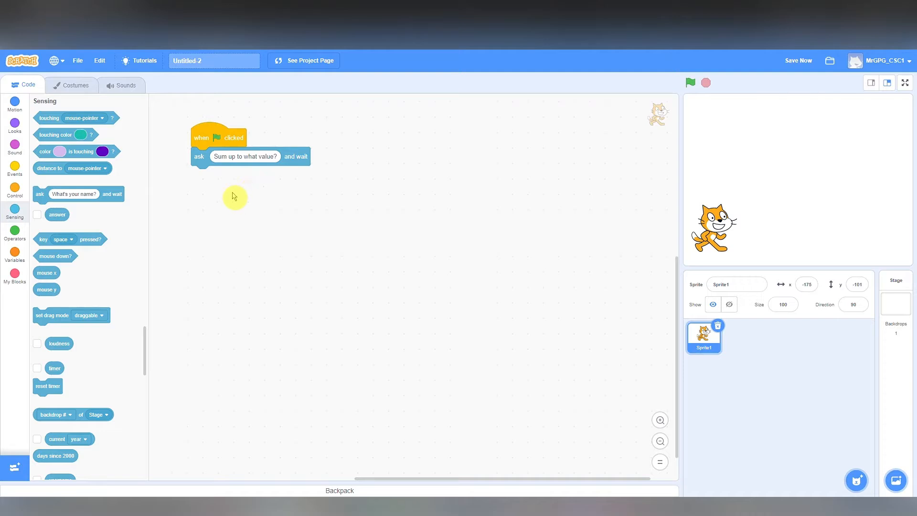
mouse_move(3, 326)
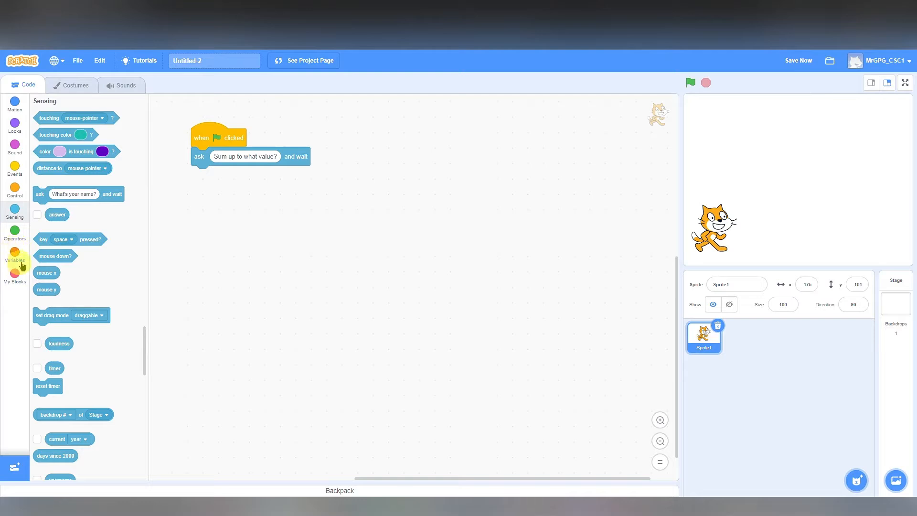
Create a new variable named sumto from the Variables category.
left_click(15, 256)
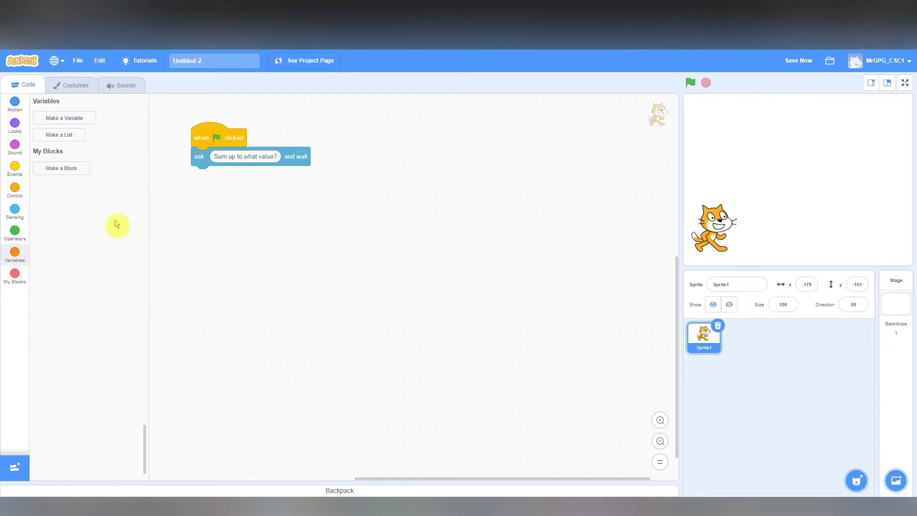
left_click(64, 118)
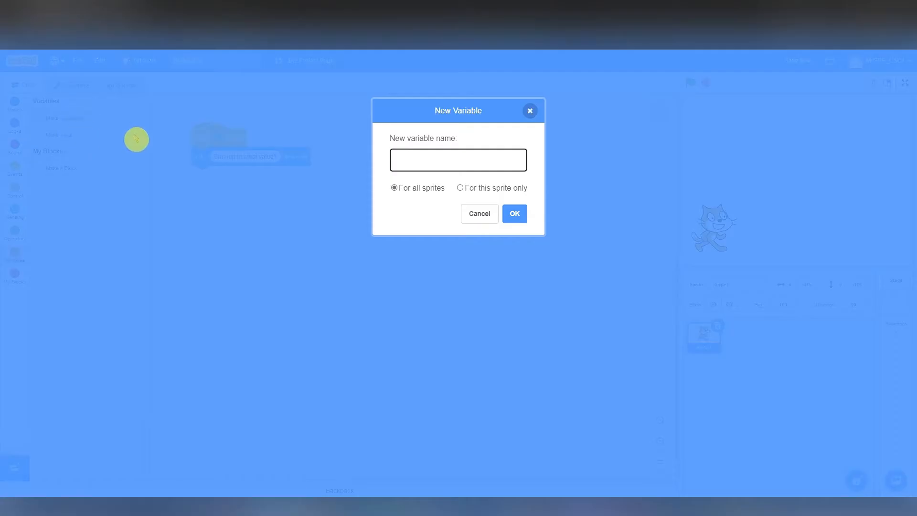
type("s")
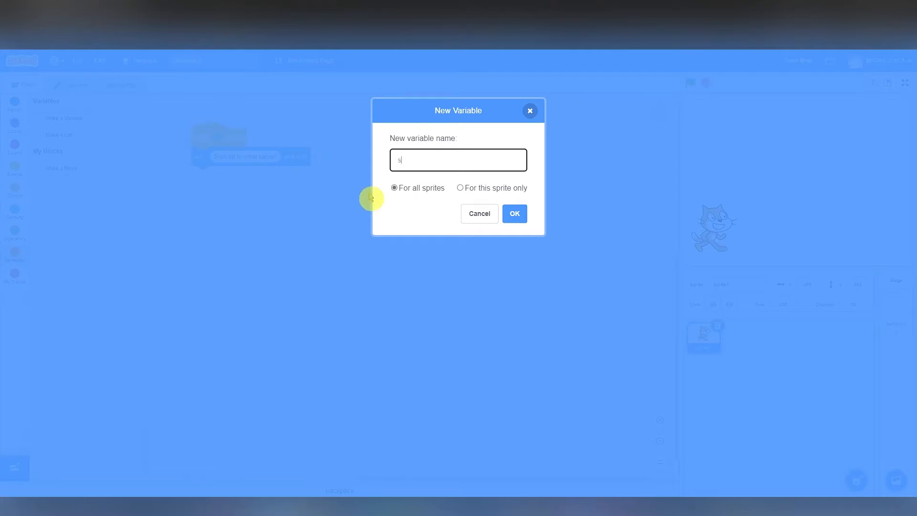
type("umto")
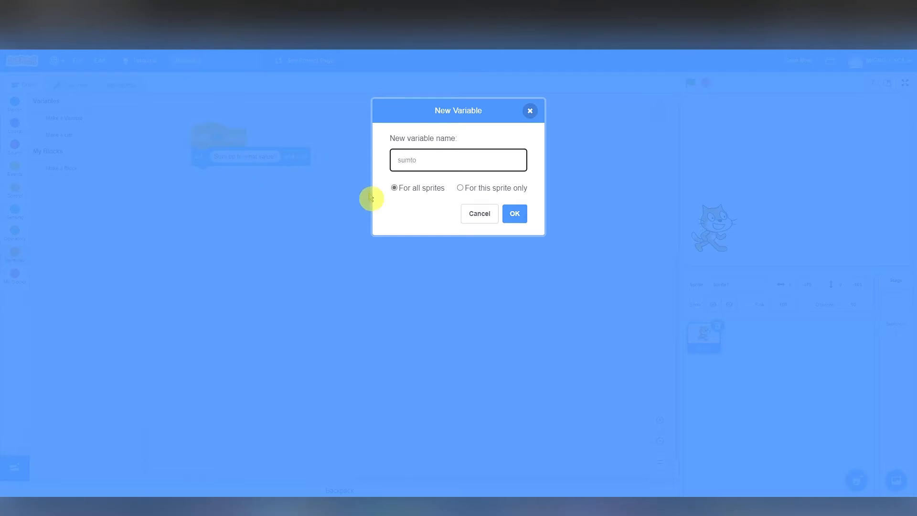
left_click(513, 213)
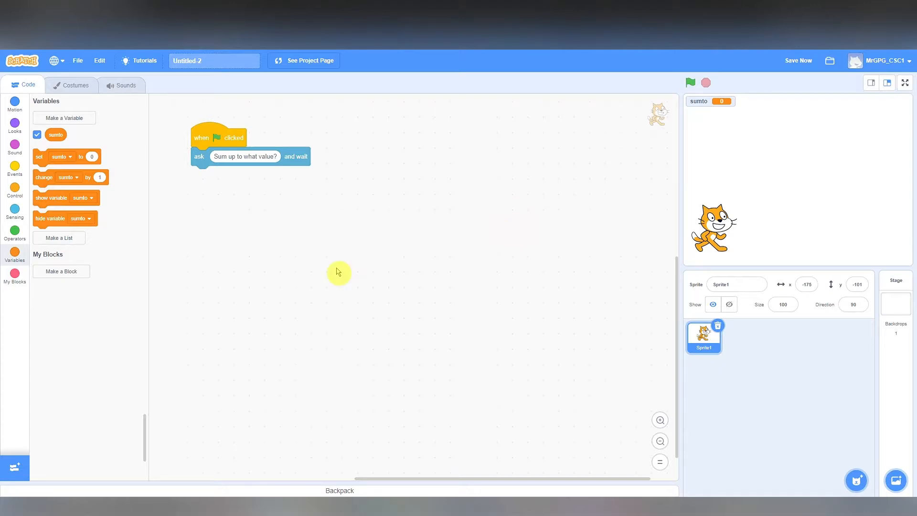
mouse_move(233, 175)
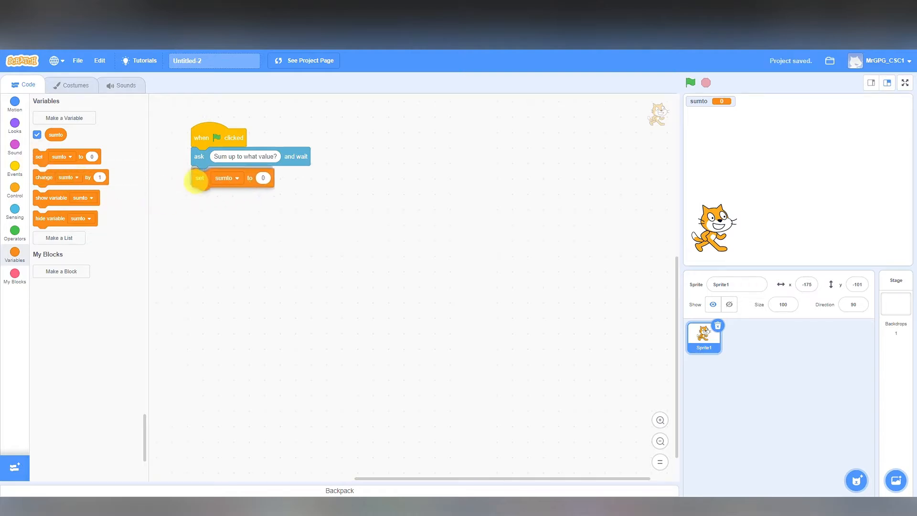
Attach a 'set sumto to 0' block under the ask block.
left_click_drag(199, 178, 198, 176)
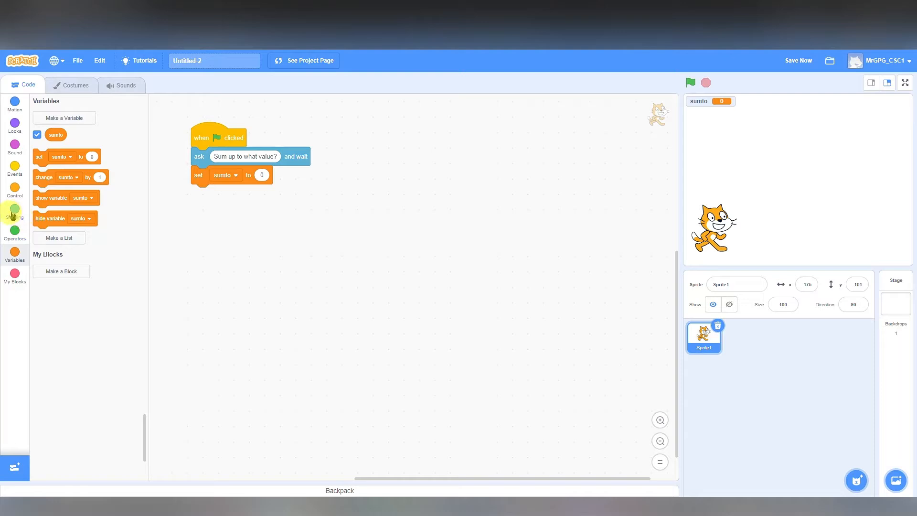
Put the Sensing 'answer' reporter into the value slot of 'set sumto'.
left_click(14, 212)
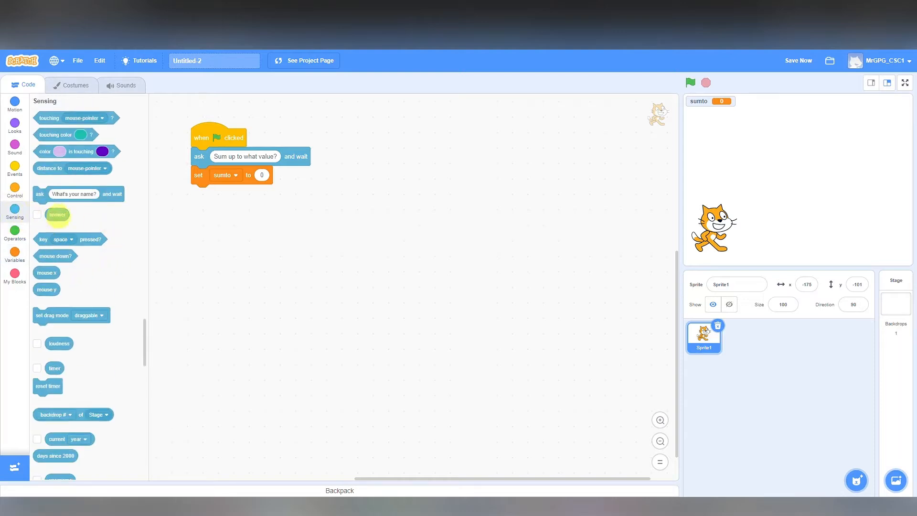
left_click_drag(58, 215, 263, 175)
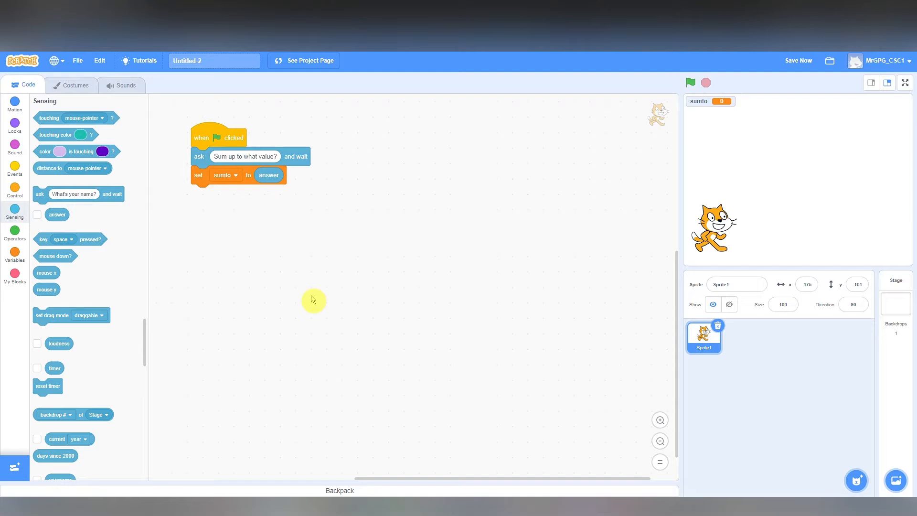
mouse_move(256, 285)
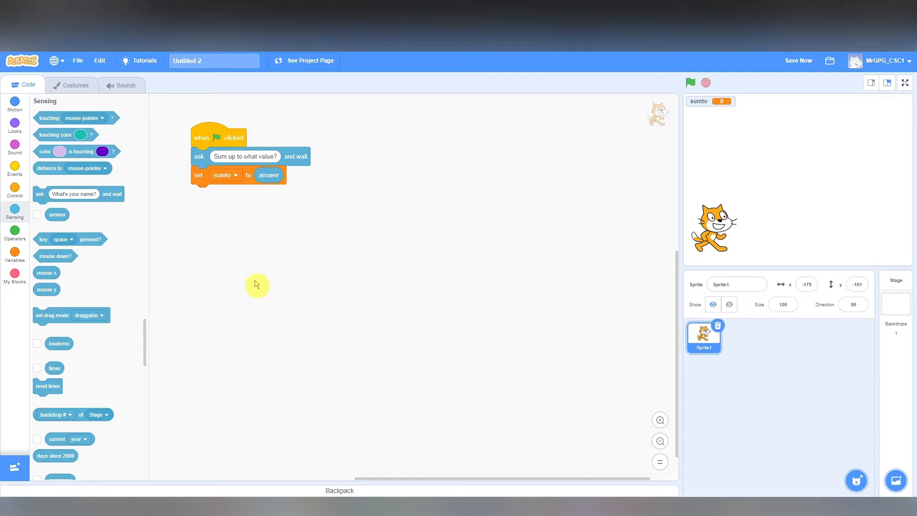
mouse_move(99, 230)
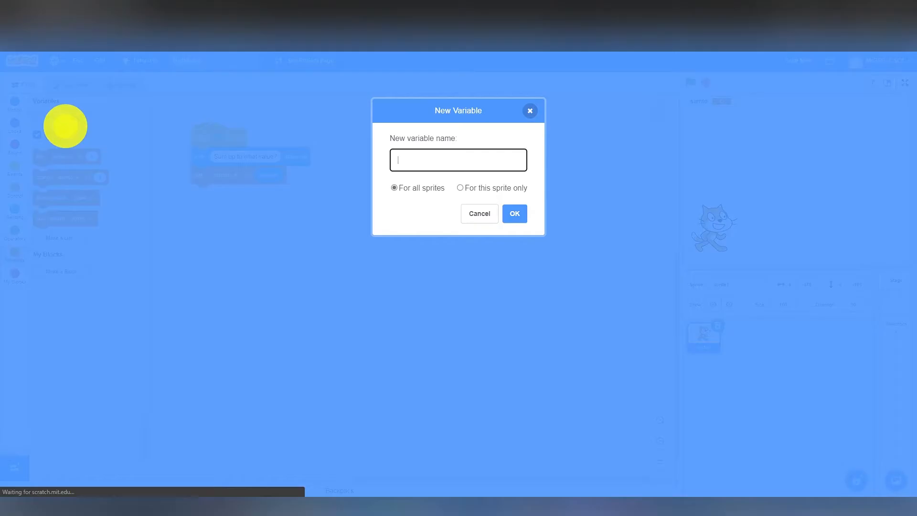
Name the new variable sumof and confirm its creation.
type("s")
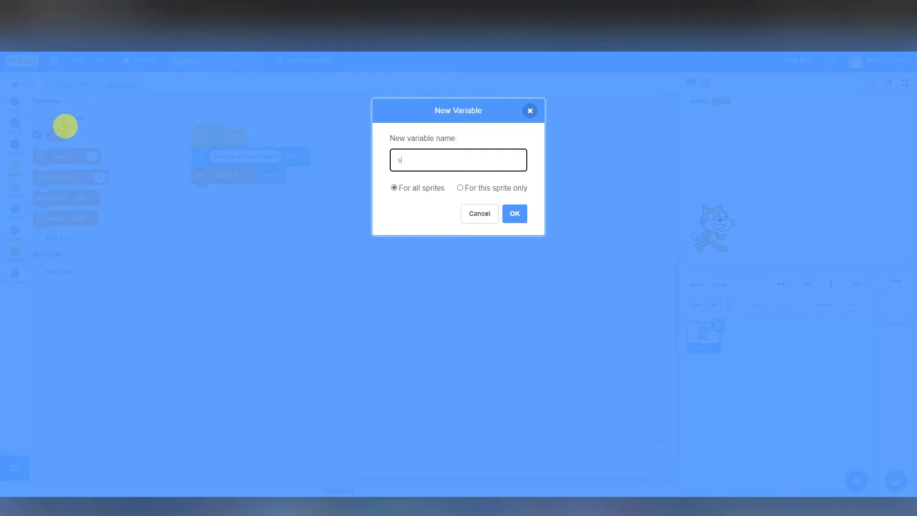
type("umof")
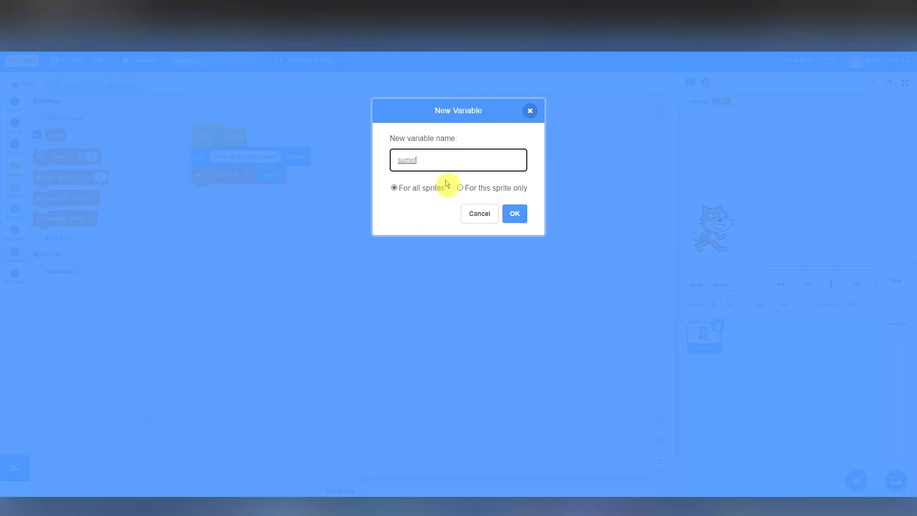
left_click(514, 213)
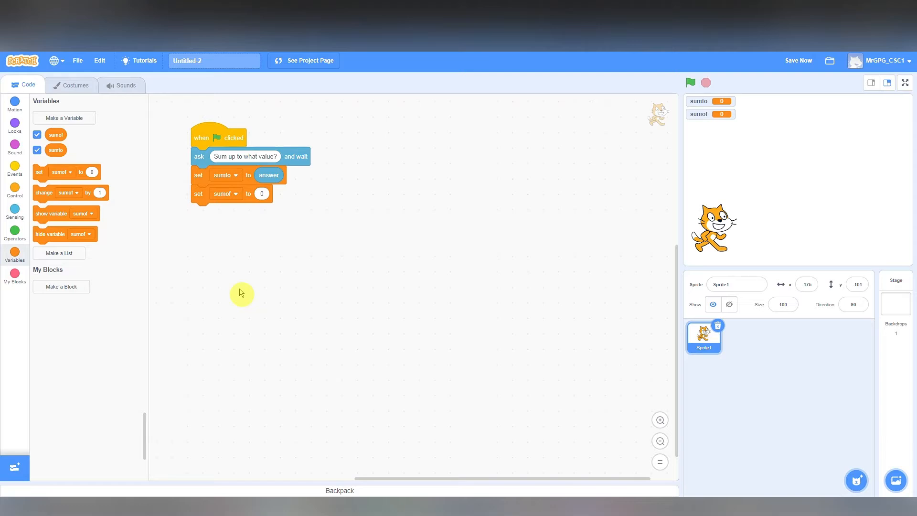
mouse_move(121, 236)
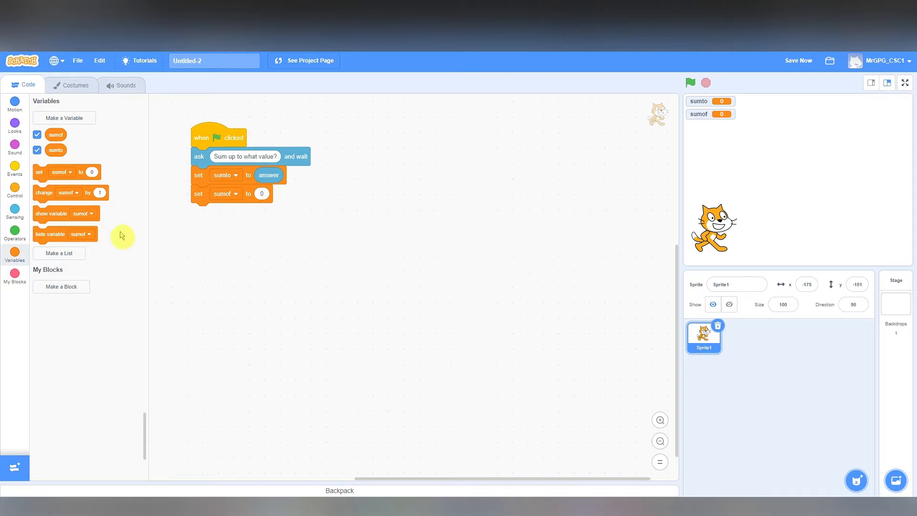
Create variable i and attach 'set i to 1' under 'set sumof to 0'.
left_click(64, 118)
type("i")
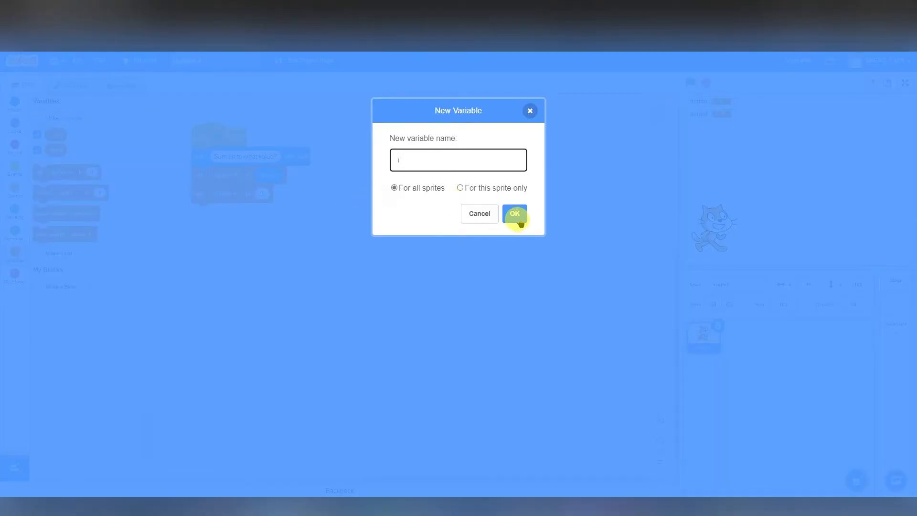
left_click(514, 213)
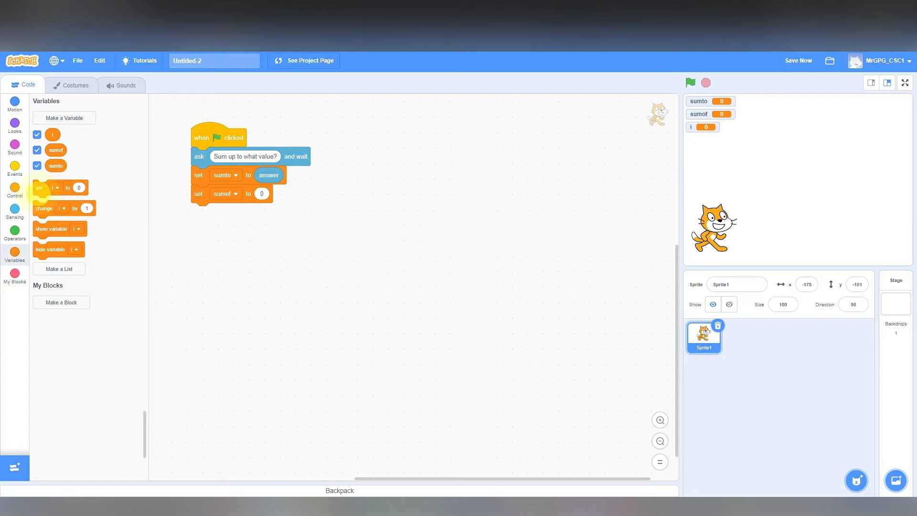
left_click_drag(53, 187, 223, 212)
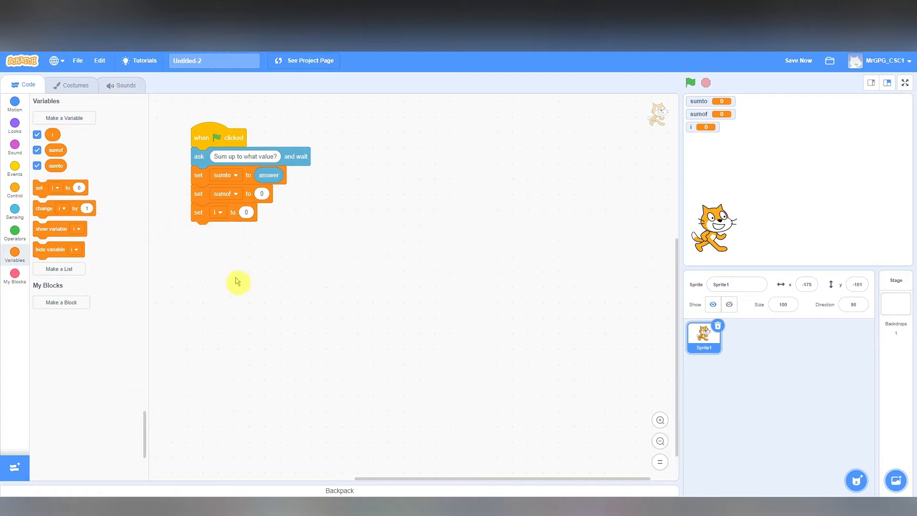
mouse_move(274, 260)
type("1")
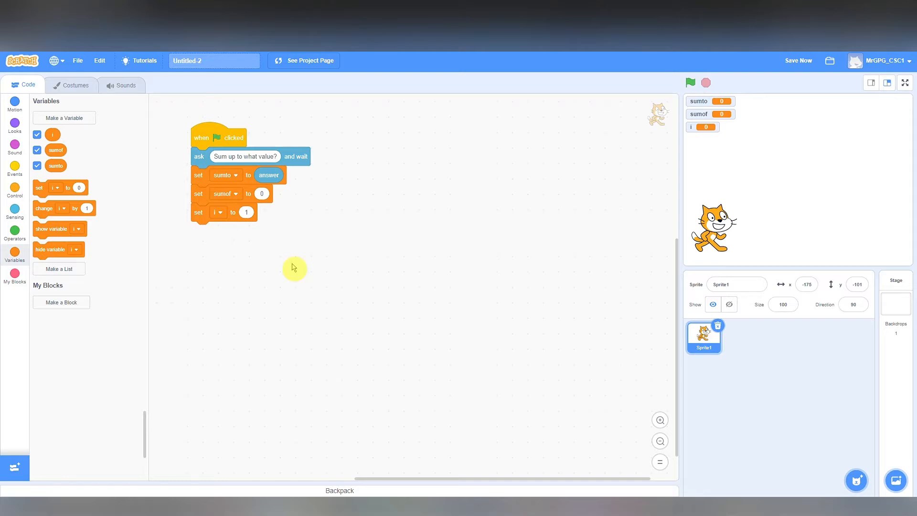
left_click(796, 61)
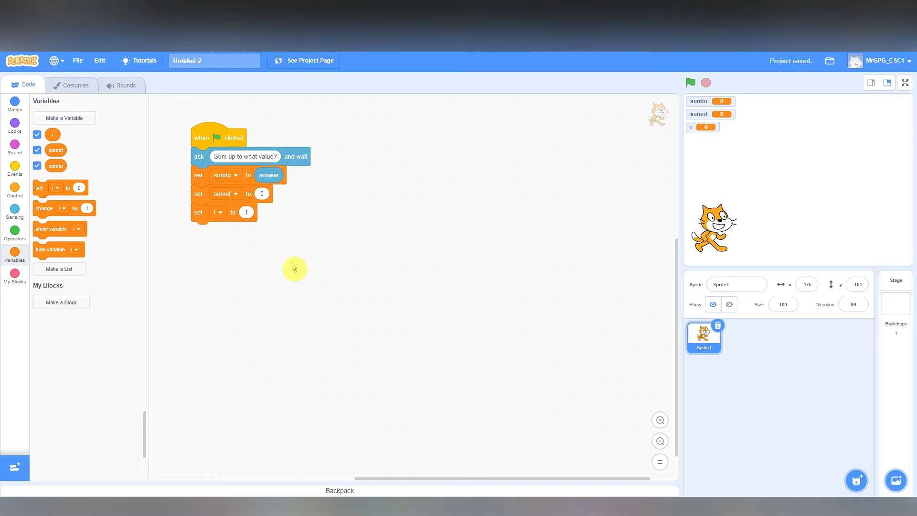
mouse_move(278, 309)
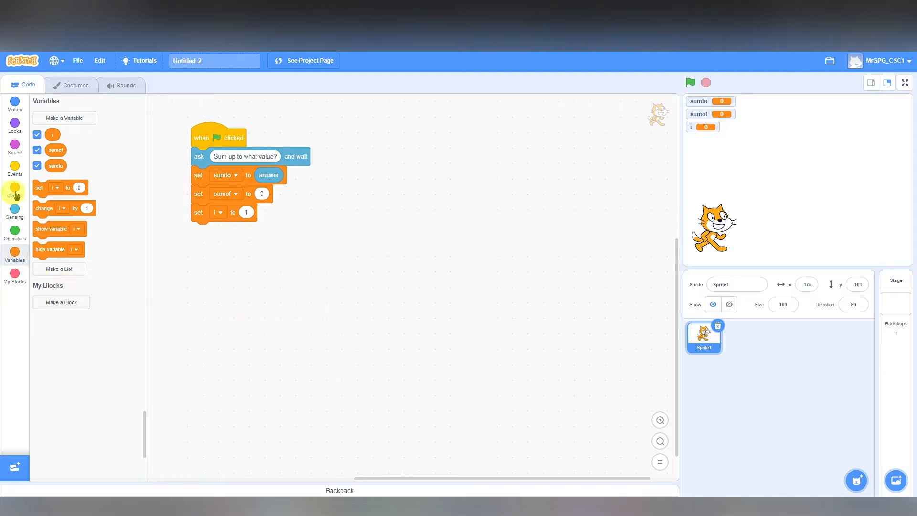
Snap an empty Control 'repeat until' loop under 'set i to 1'.
left_click(14, 190)
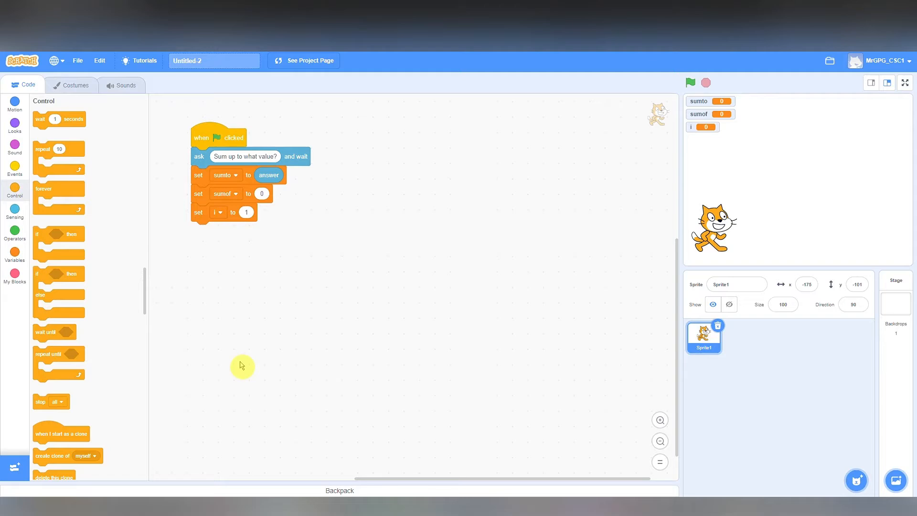
mouse_move(179, 382)
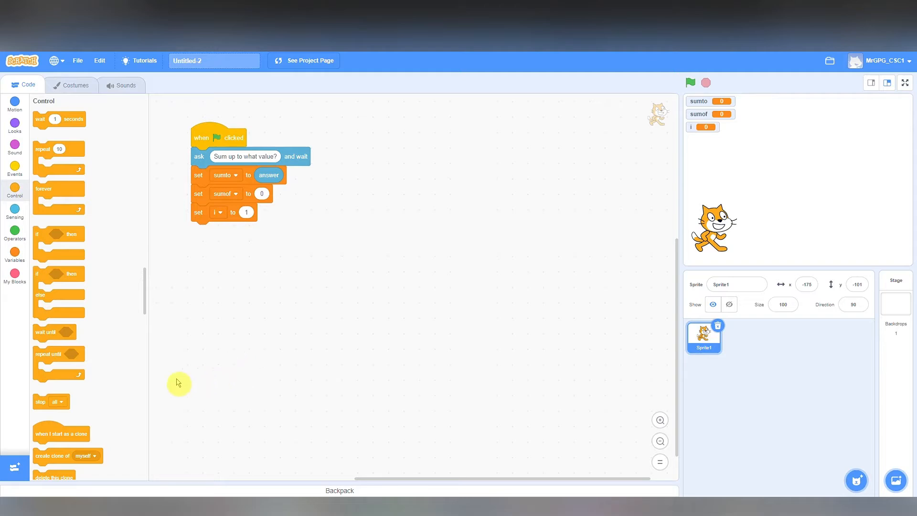
left_click_drag(48, 353, 204, 251)
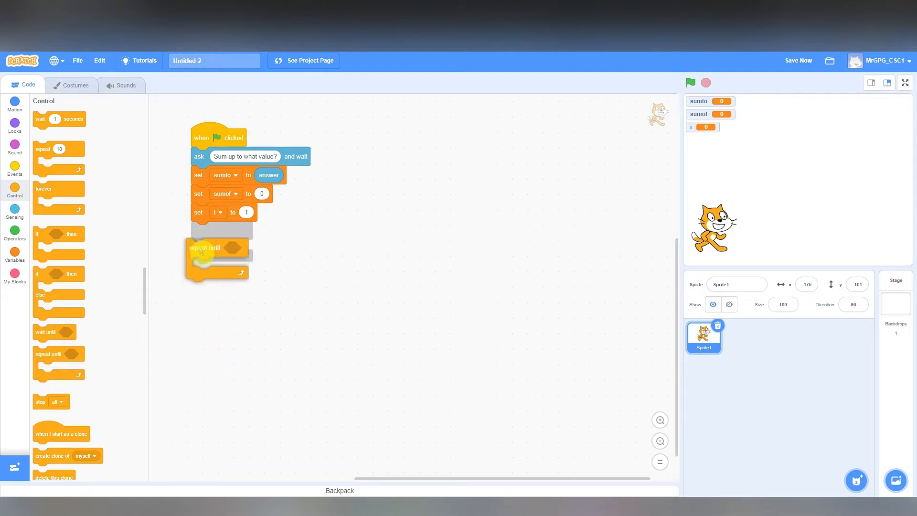
left_click_drag(204, 251, 223, 231)
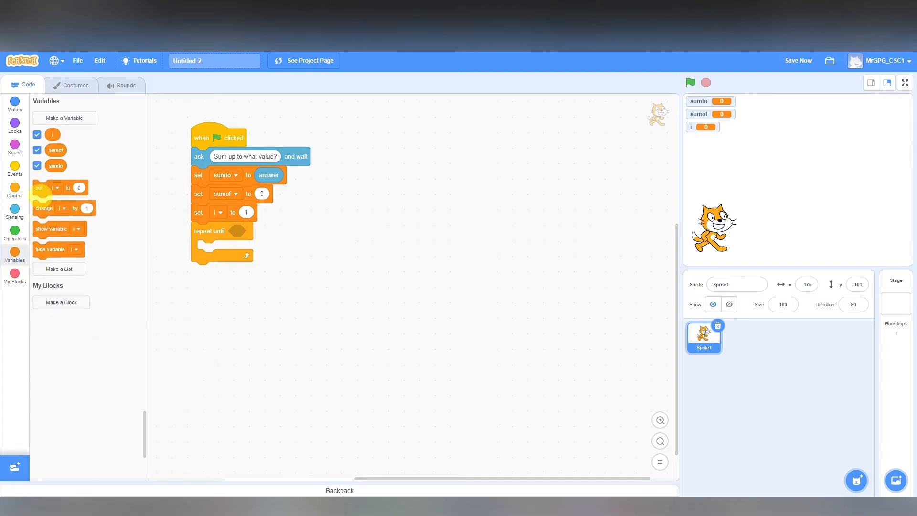
Place a 'set sumof' block inside the loop with an empty '+' operator as its value.
left_click_drag(47, 187, 226, 249)
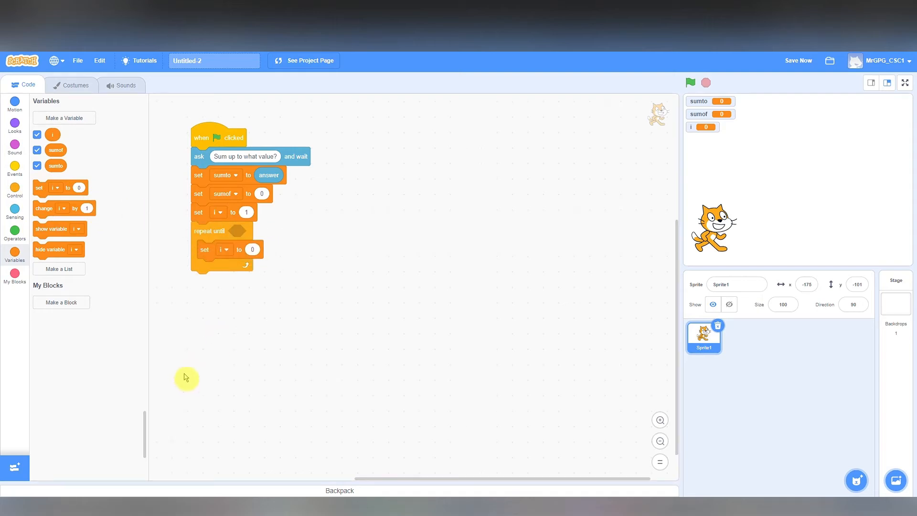
left_click(223, 249)
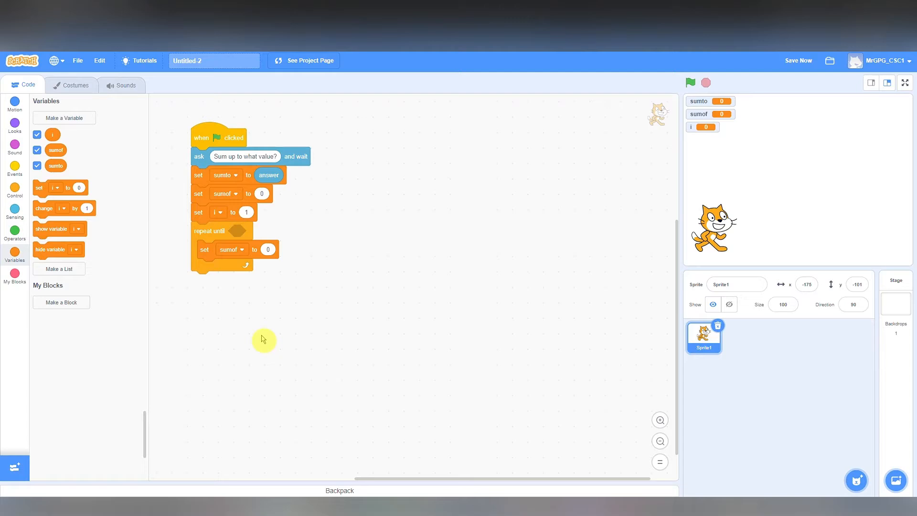
mouse_move(217, 319)
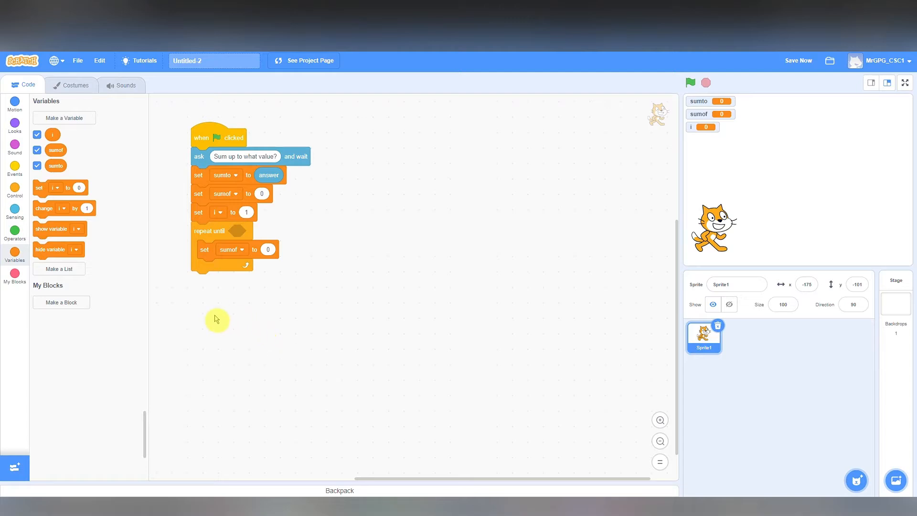
mouse_move(227, 295)
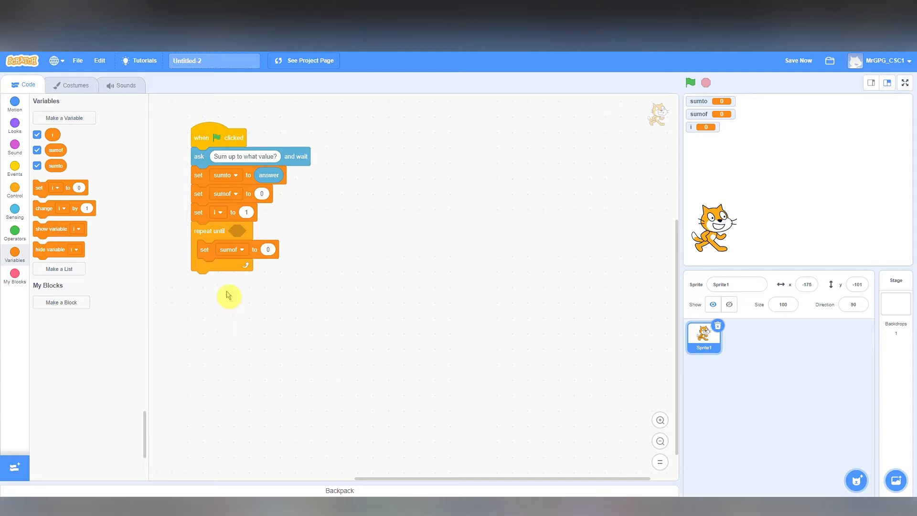
left_click(14, 231)
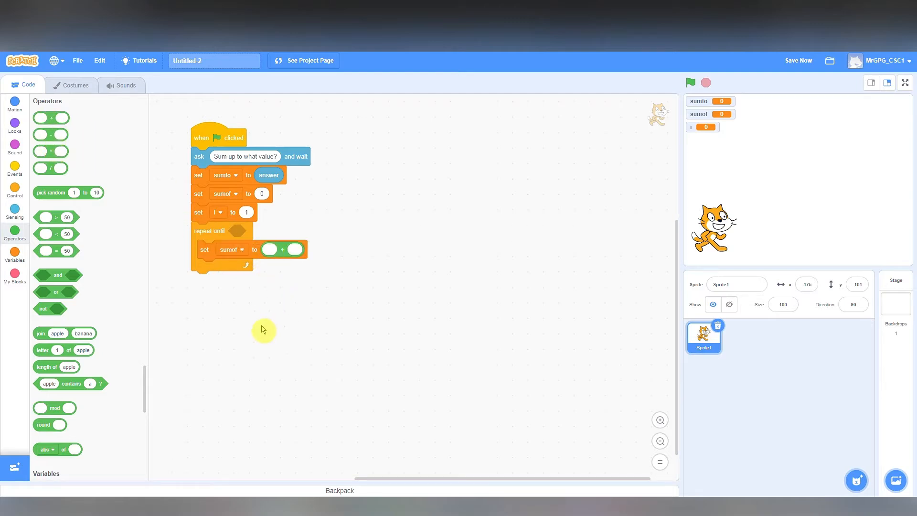
Drop sumof into the addition's first slot and run the script to test it.
left_click(15, 256)
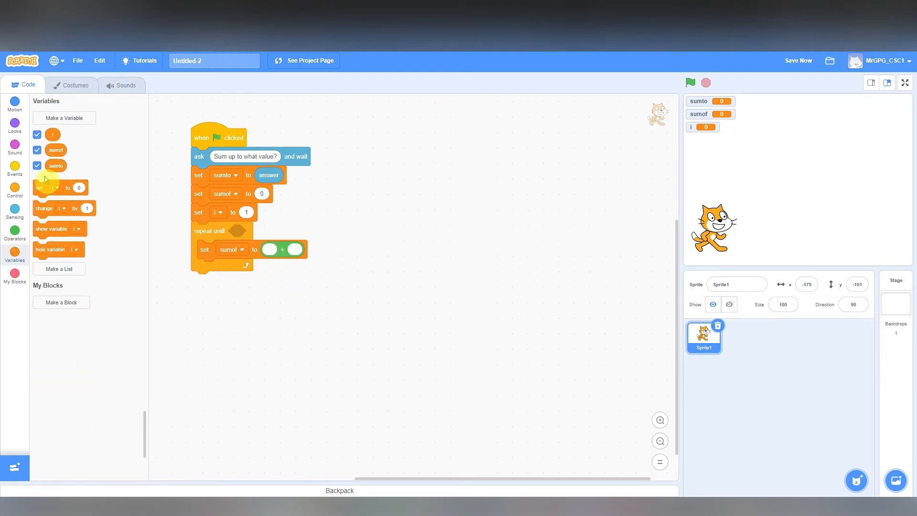
left_click_drag(56, 150, 269, 249)
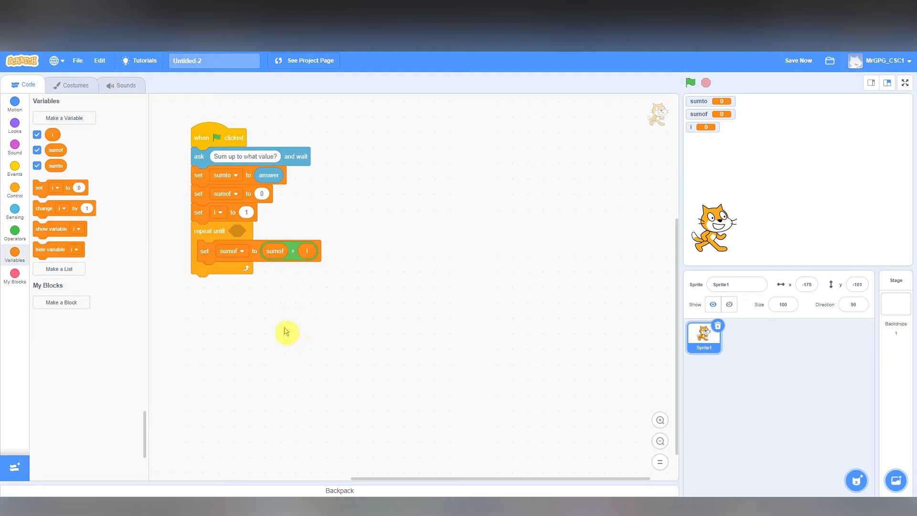
mouse_move(223, 309)
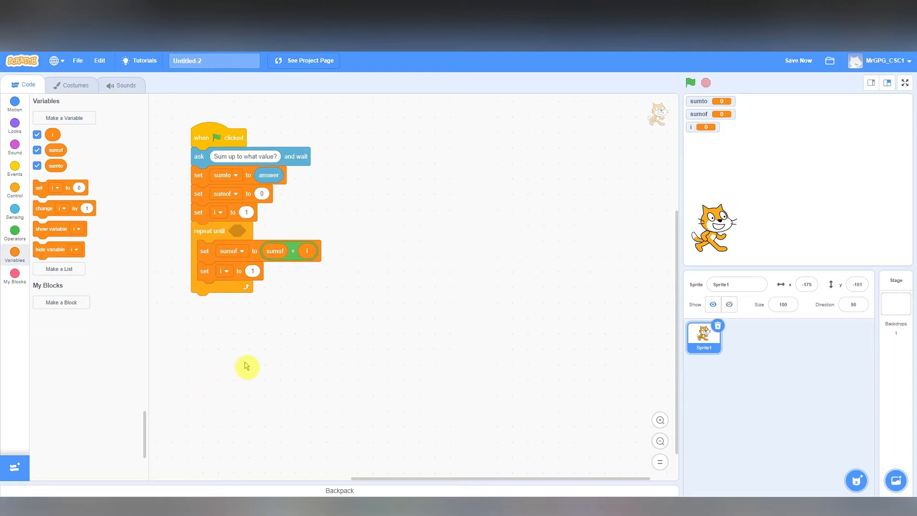
mouse_move(238, 399)
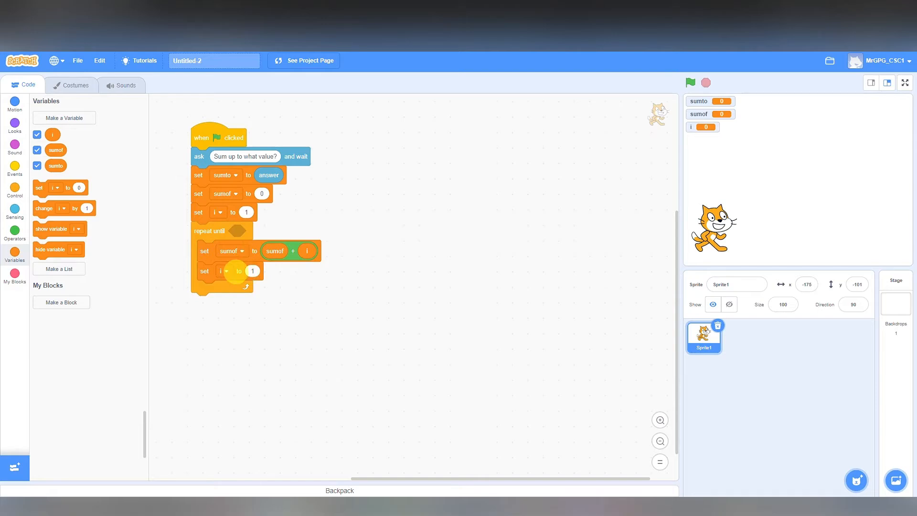
left_click(689, 83)
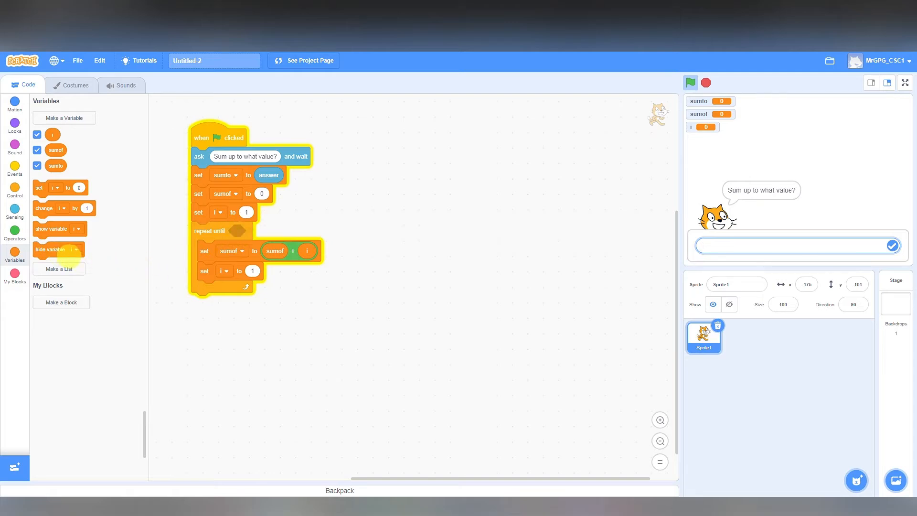
Build the loop condition as i = sumto + 1 using equals and addition operators.
left_click(14, 232)
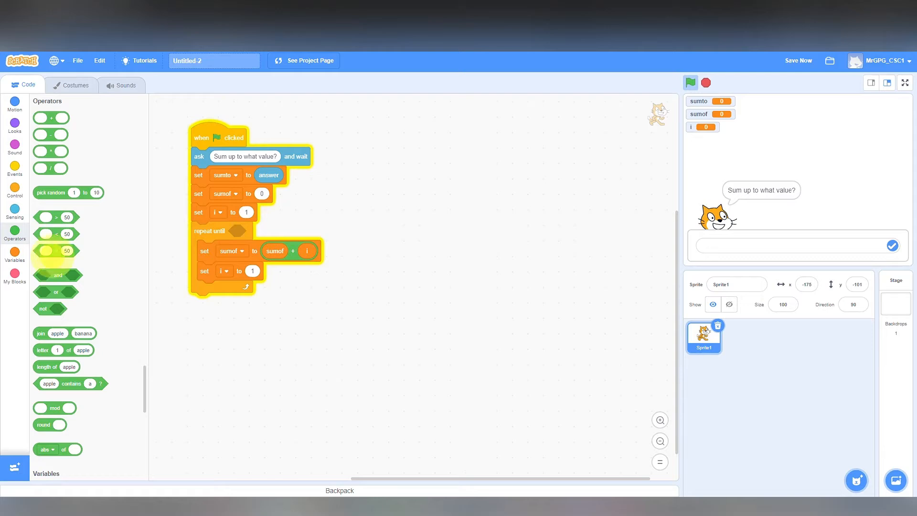
left_click_drag(51, 250, 242, 230)
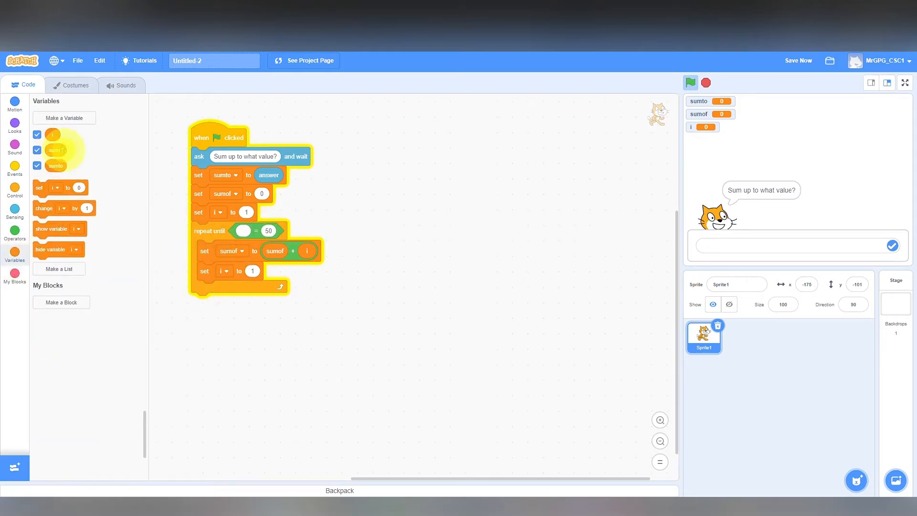
left_click_drag(51, 135, 243, 231)
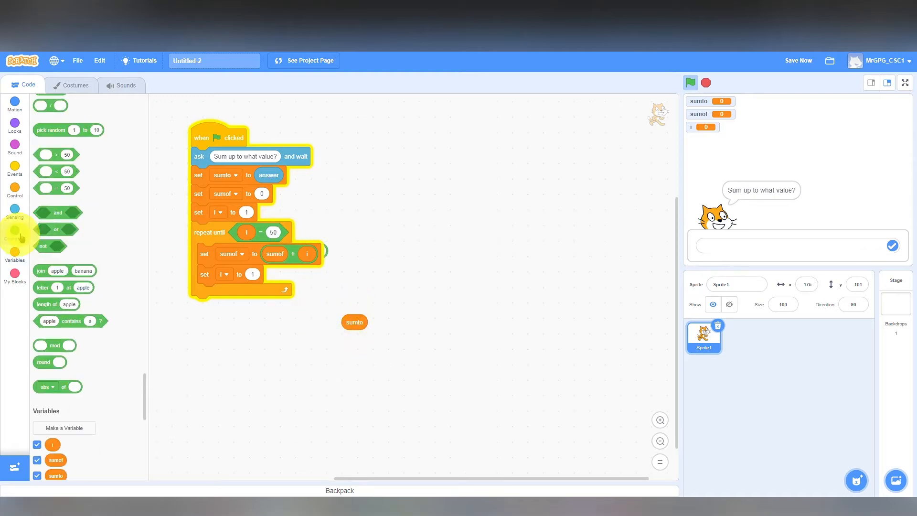
left_click(15, 233)
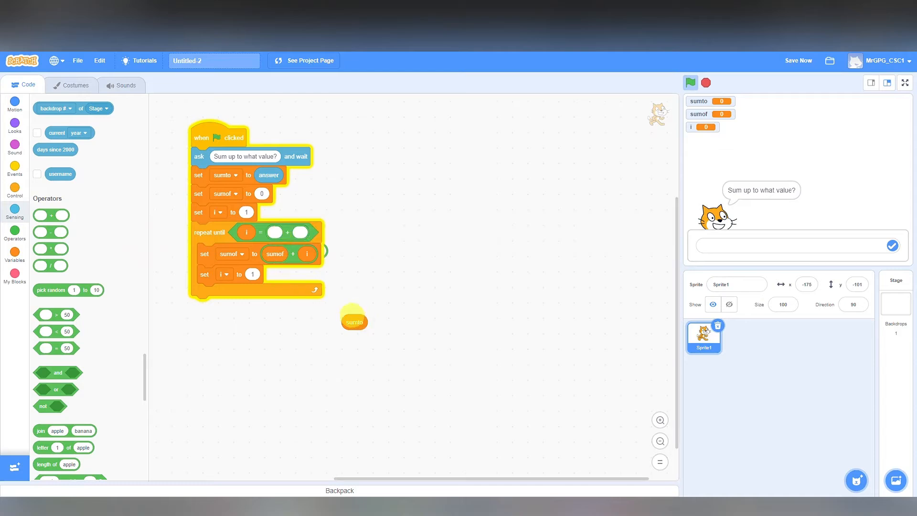
left_click_drag(353, 319, 275, 233)
type("1")
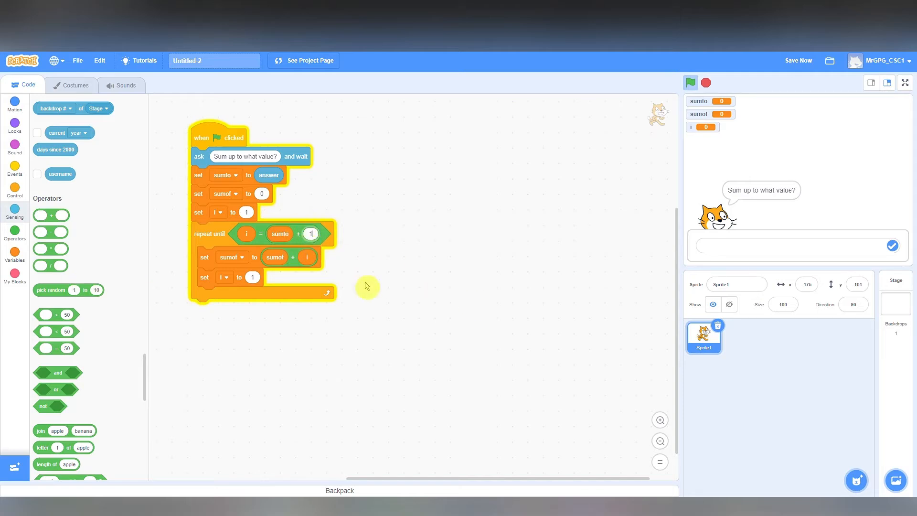
mouse_move(274, 376)
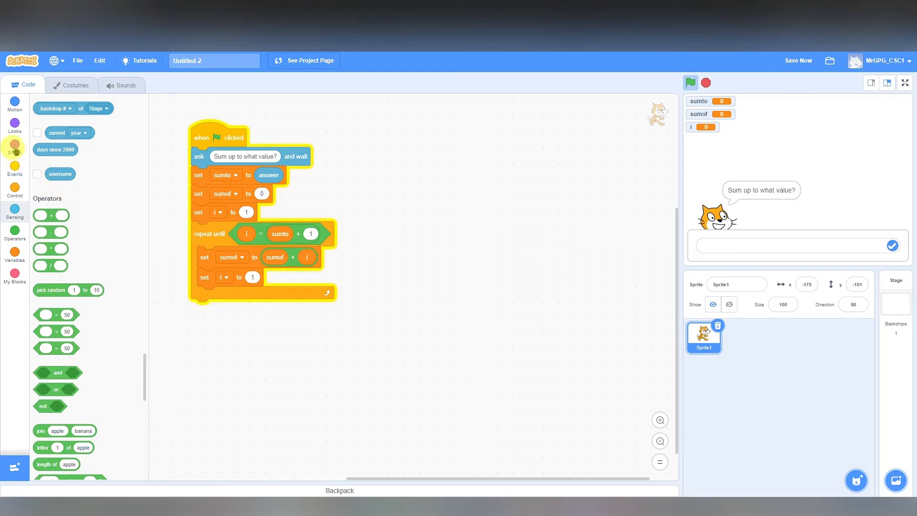
Attach a 'say sumof' block from Looks after the repeat loop.
left_click(15, 123)
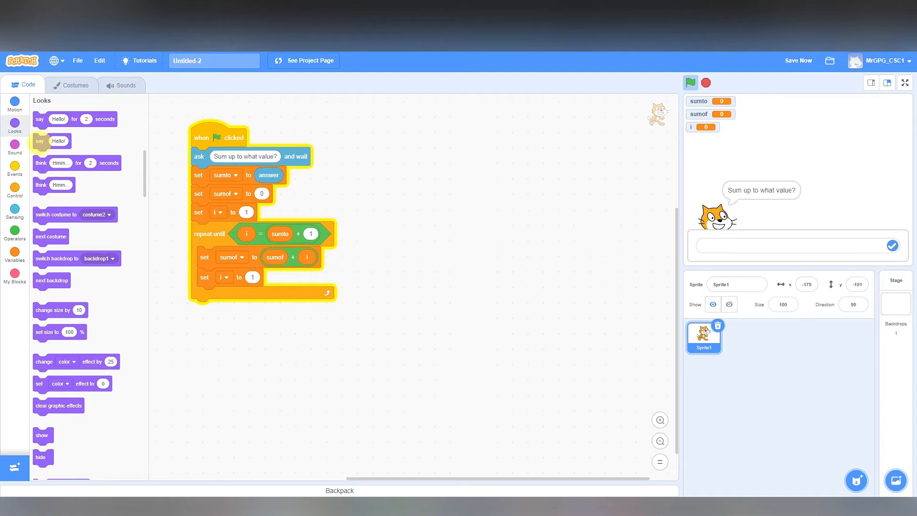
left_click_drag(48, 141, 220, 311)
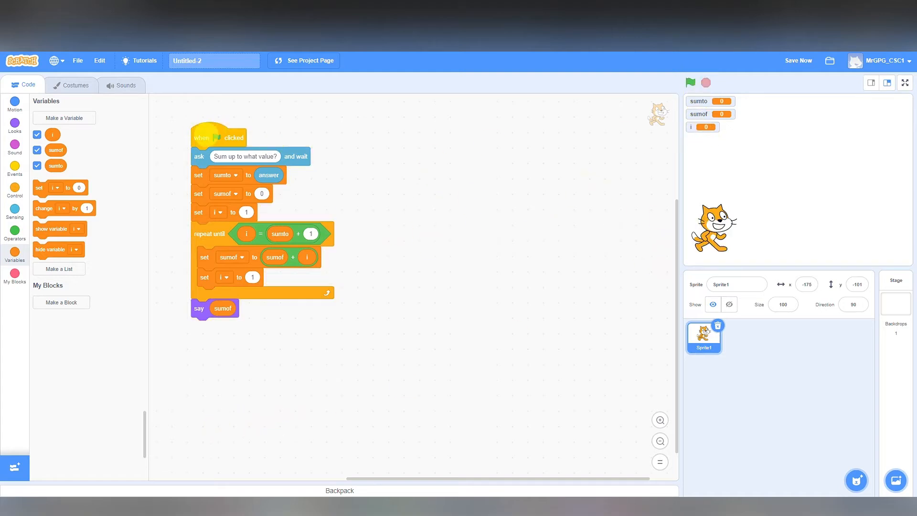
Run the script with 5 as the answer, then stop it as sumof grows endlessly.
left_click(689, 82)
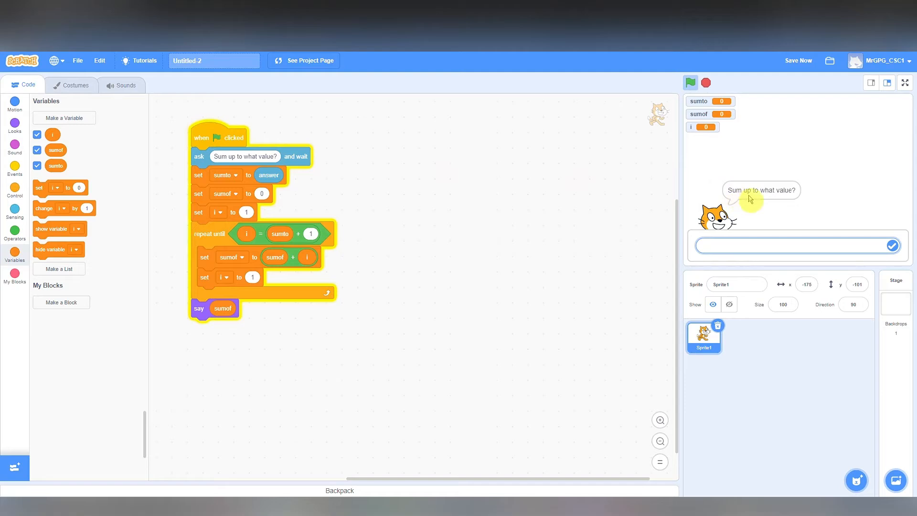
mouse_move(769, 197)
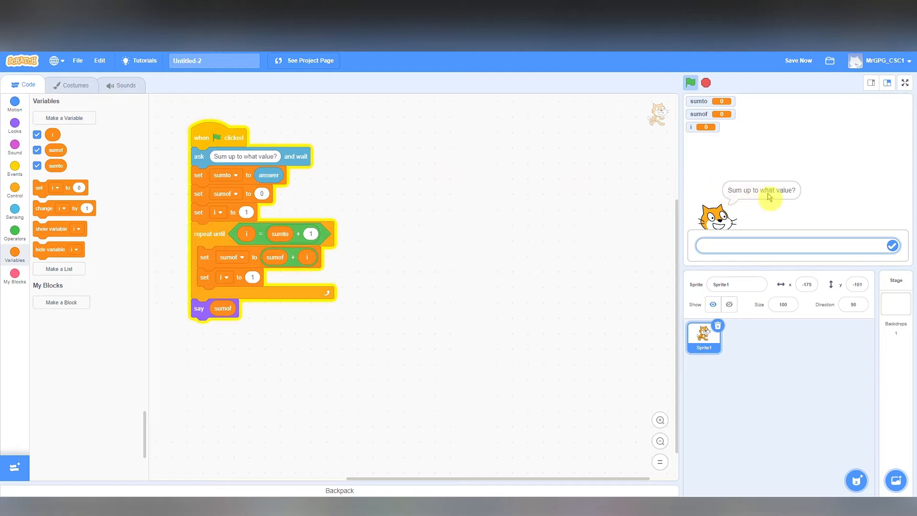
mouse_move(770, 260)
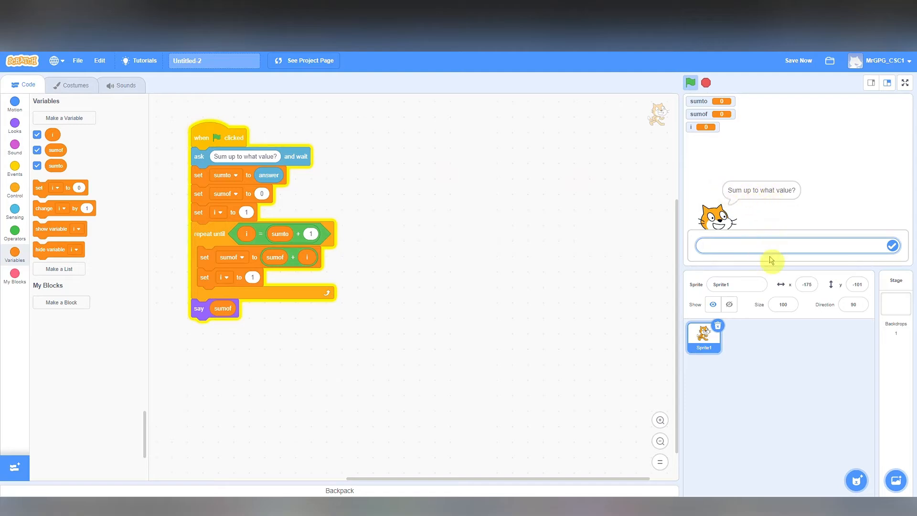
type("5")
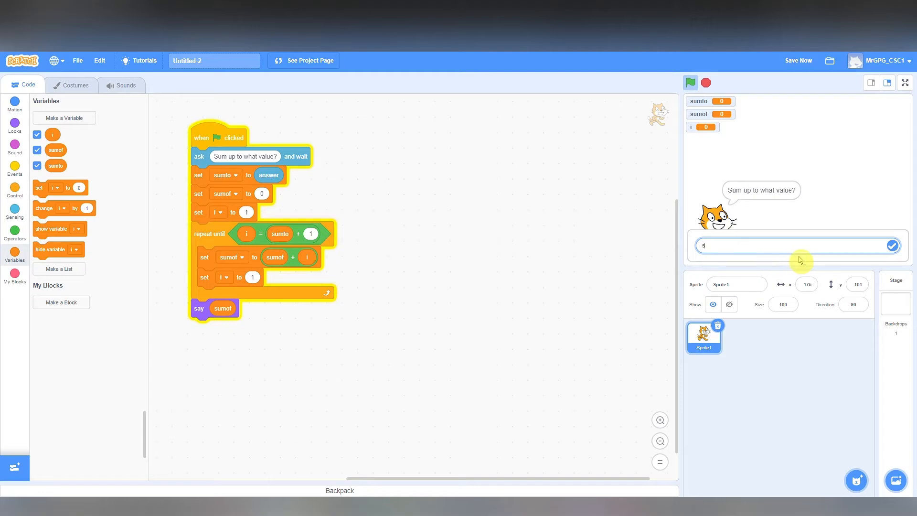
left_click(890, 246)
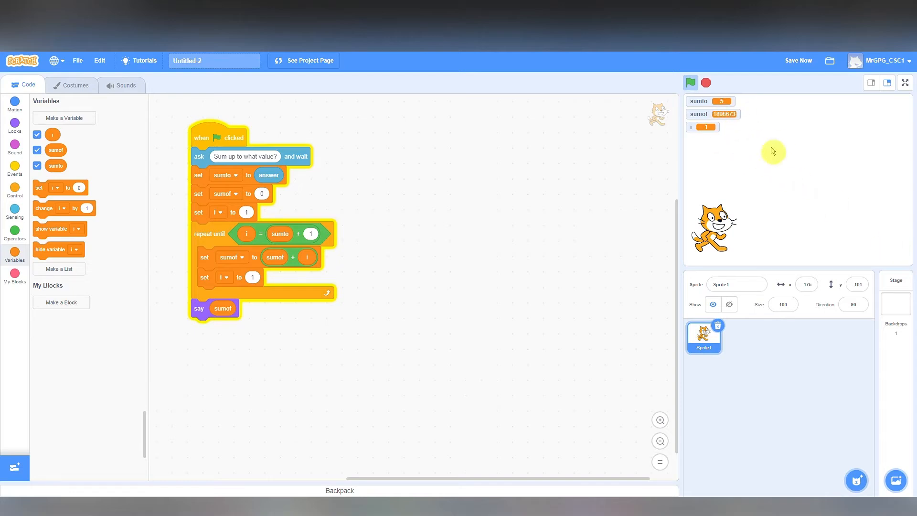
left_click(690, 83)
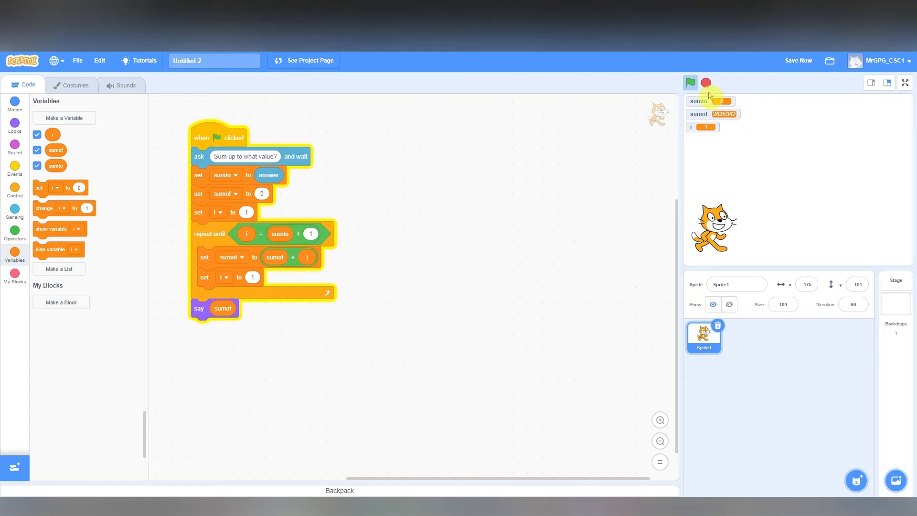
left_click(691, 82)
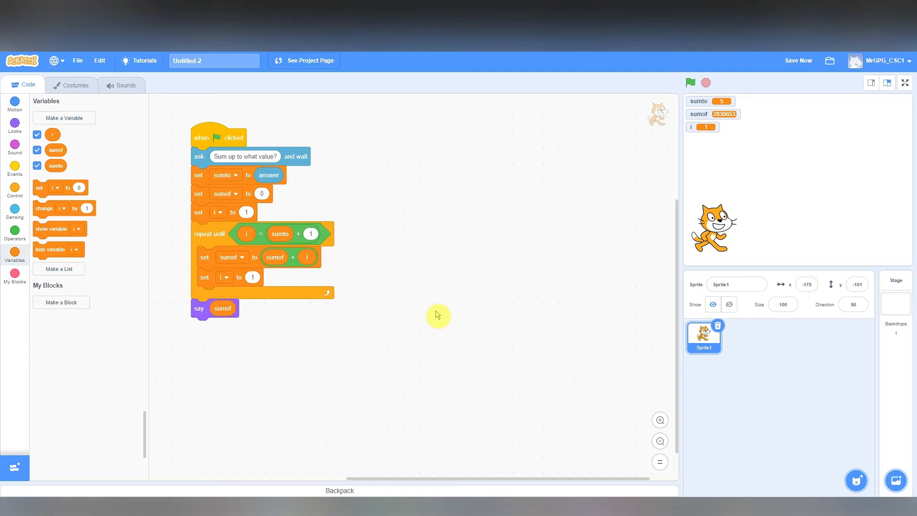
Replace 'set i to 1' inside the loop with 'change i by 1' so i increments.
left_click(690, 82)
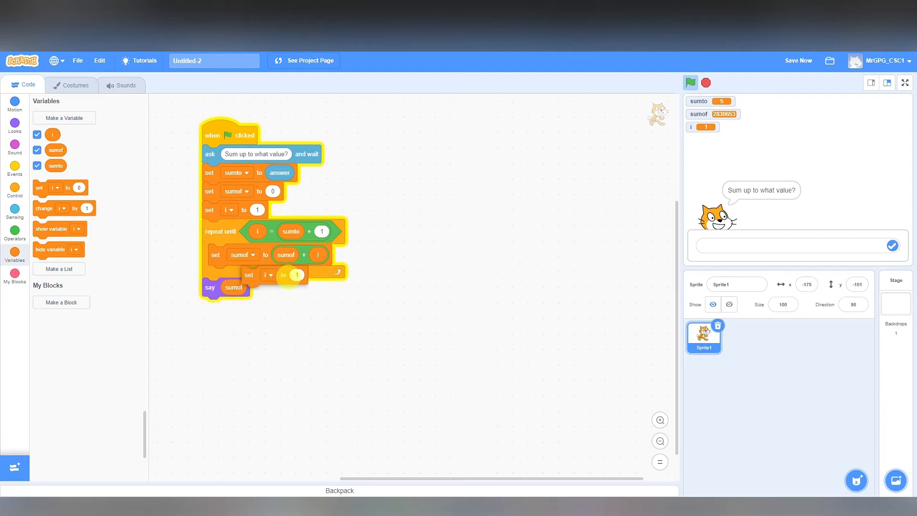
left_click_drag(268, 275, 273, 390)
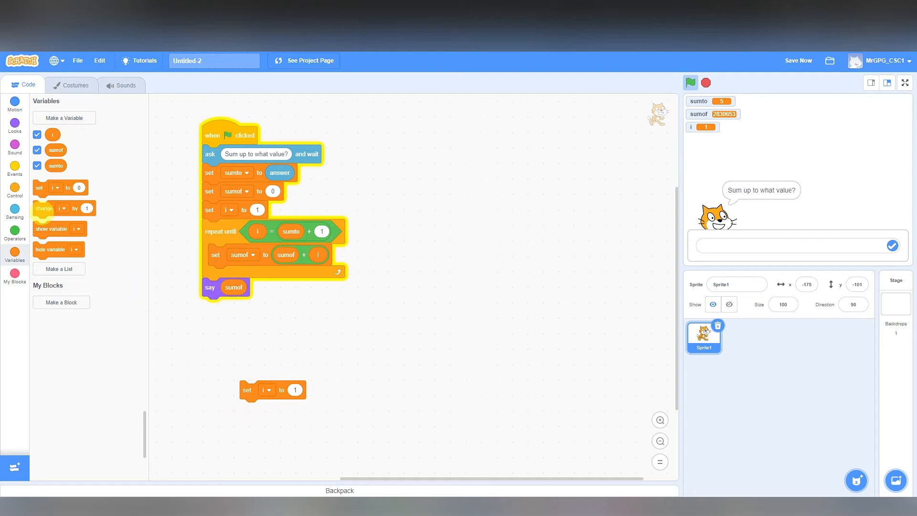
left_click_drag(46, 207, 226, 273)
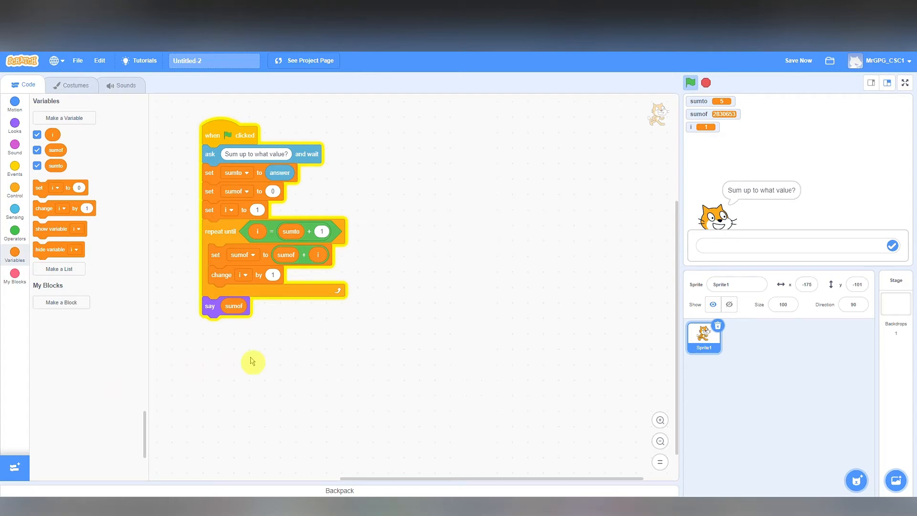
mouse_move(826, 191)
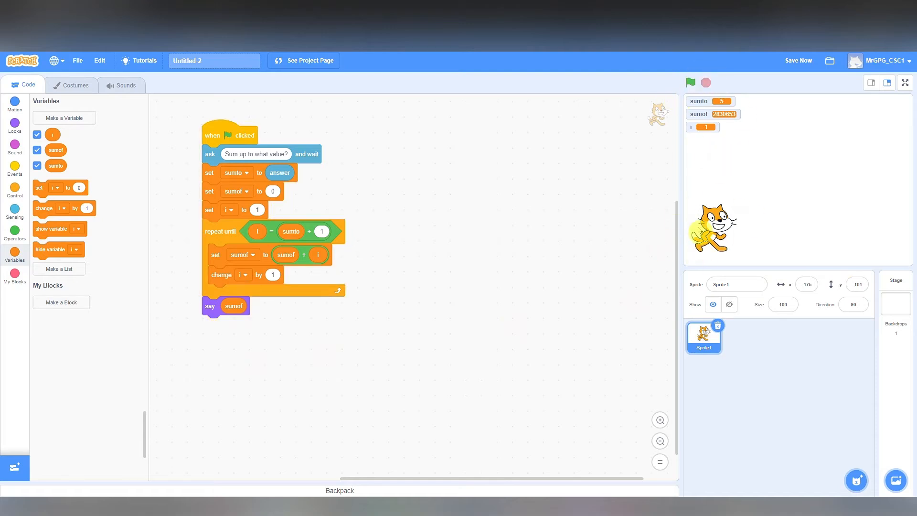
Run the summing script for 5 (says 15) and again for 100 (says 5050).
left_click(690, 82)
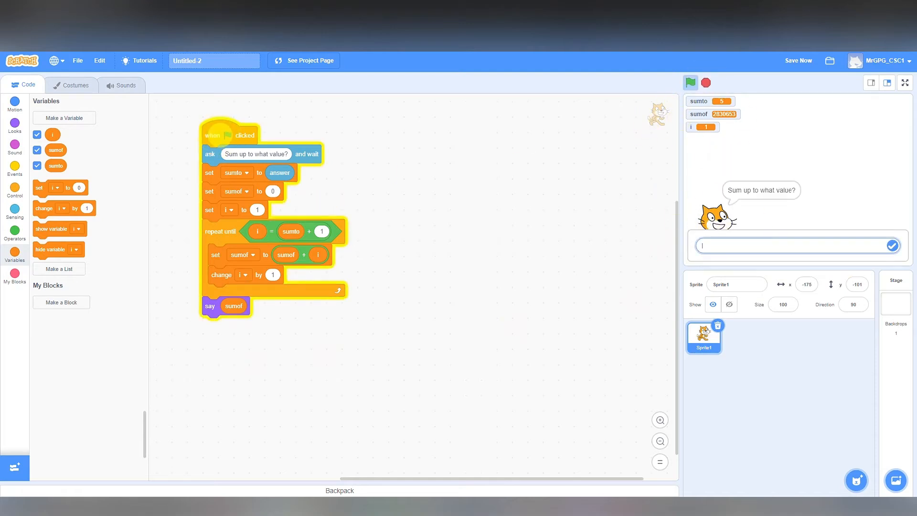
mouse_move(763, 267)
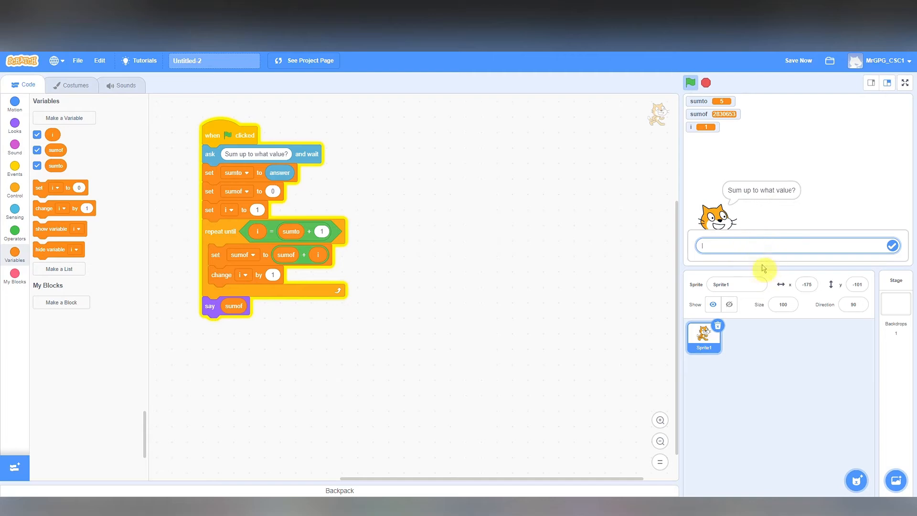
type("4")
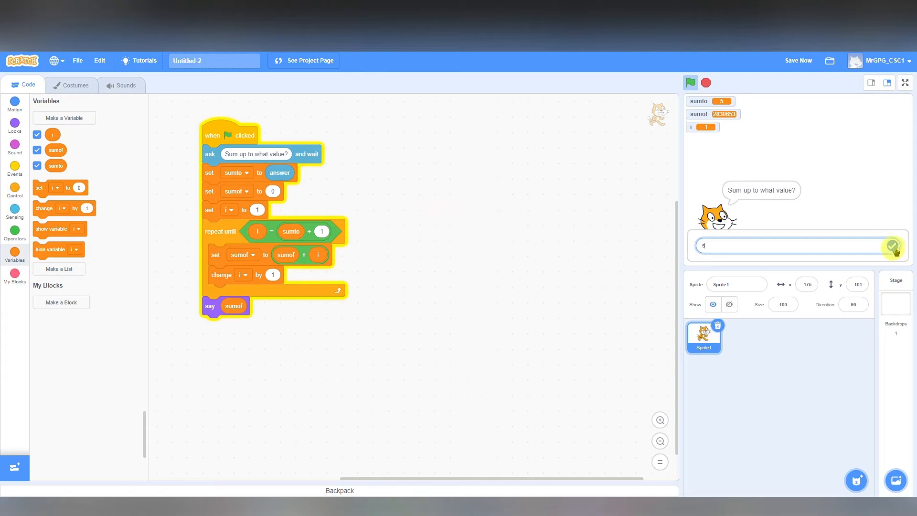
left_click(896, 245)
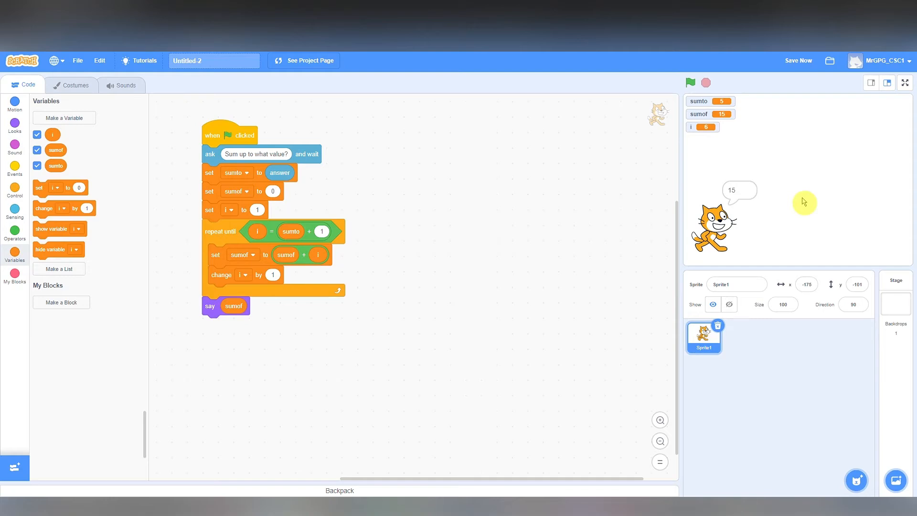
mouse_move(570, 217)
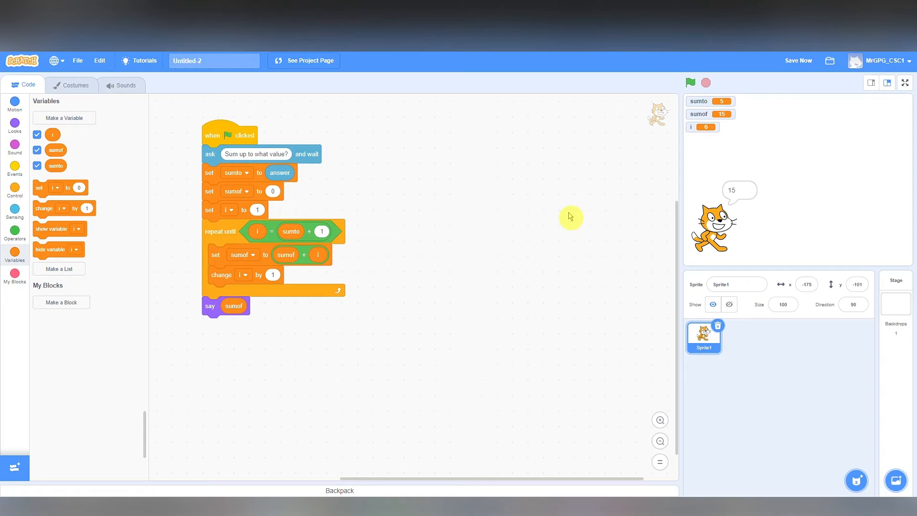
mouse_move(675, 111)
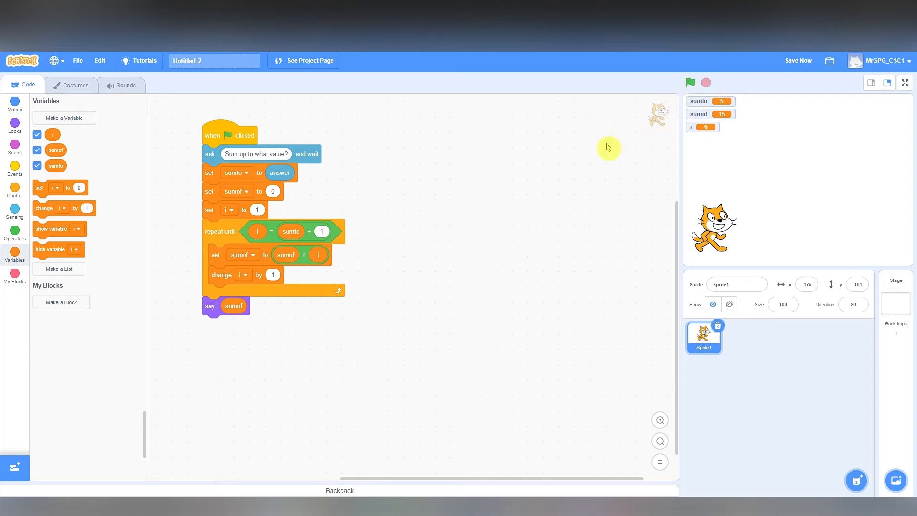
left_click(690, 82)
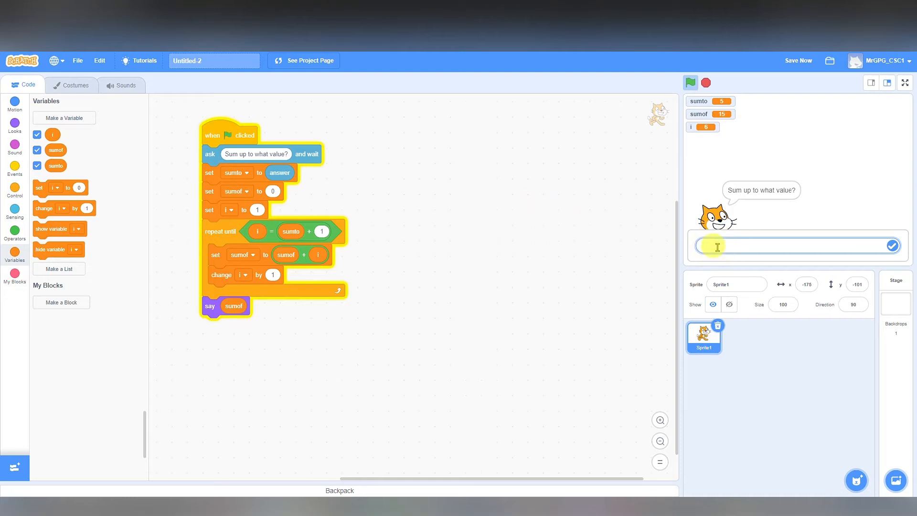
type("100")
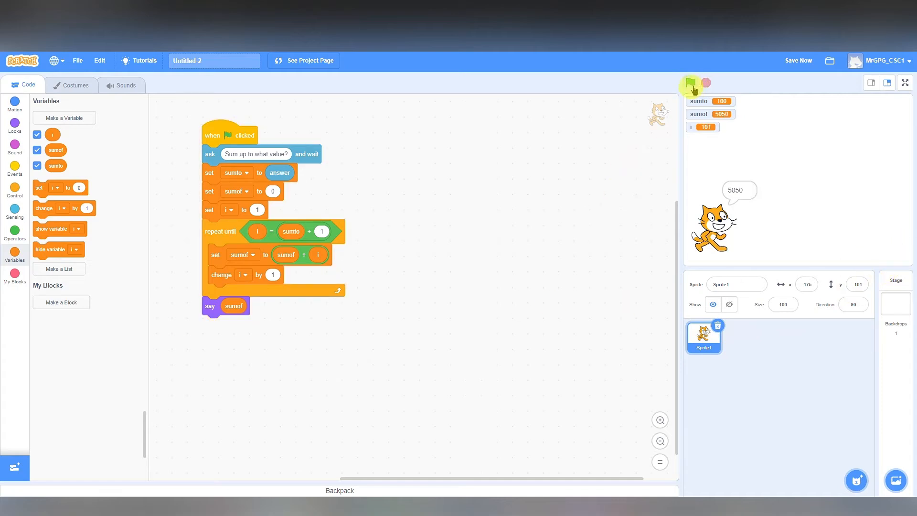
left_click(691, 82)
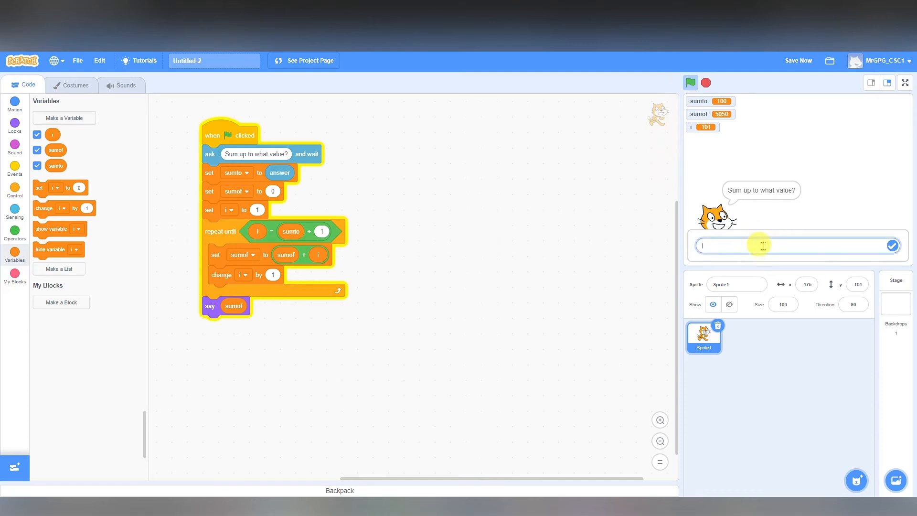
type("100000")
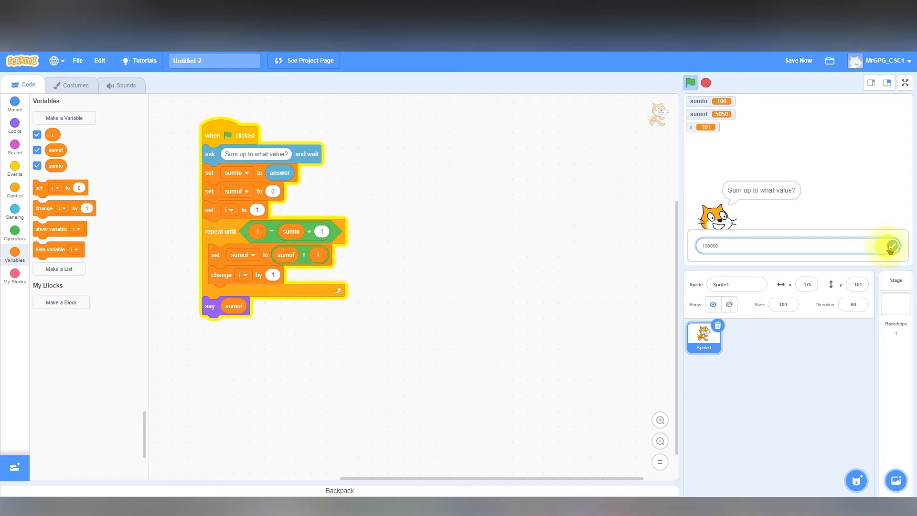
left_click(889, 245)
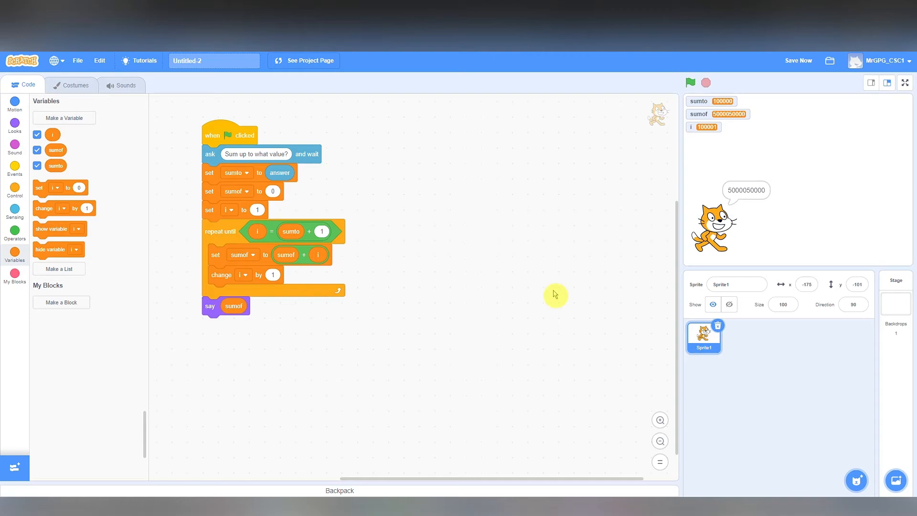
left_click(797, 60)
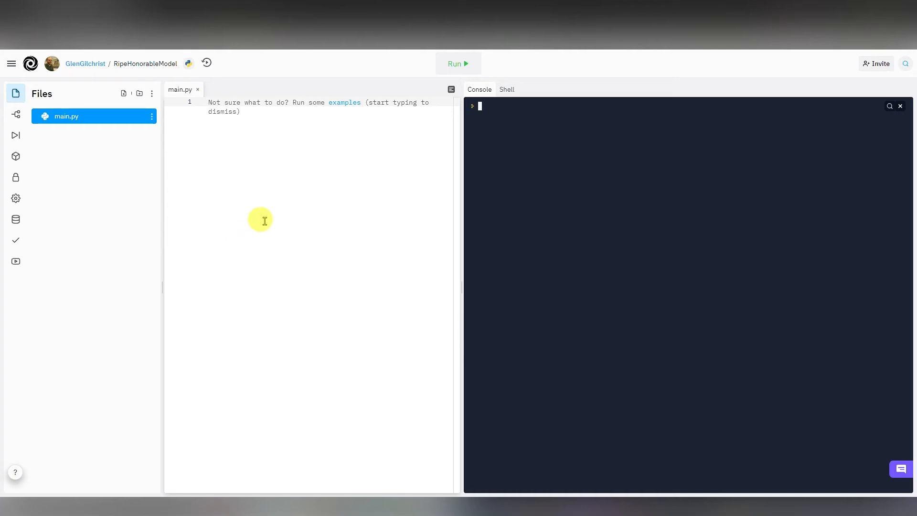
mouse_move(260, 149)
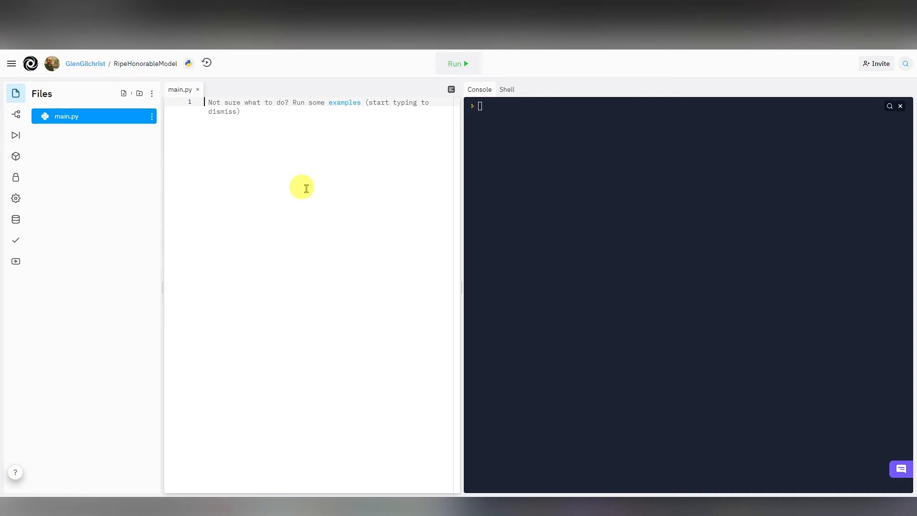
Write input("Enter number to sum to...") in main.py.
type("ino")
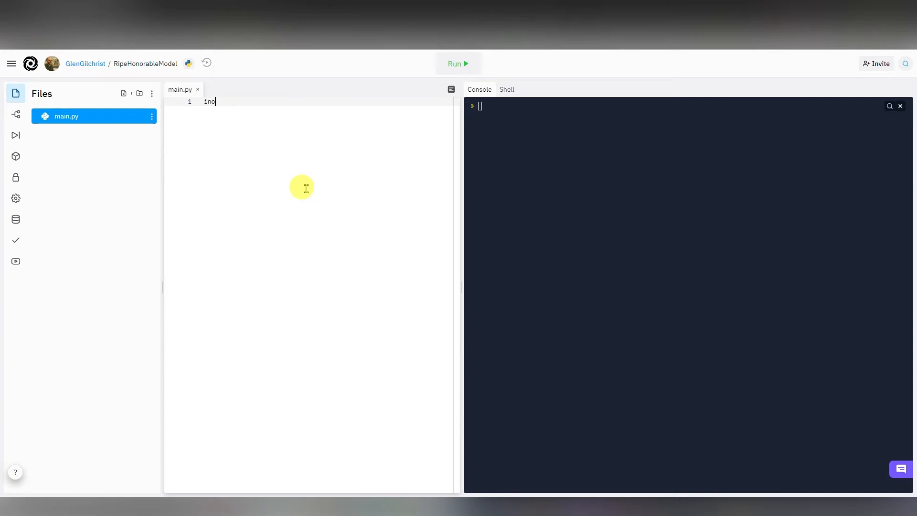
type("put")
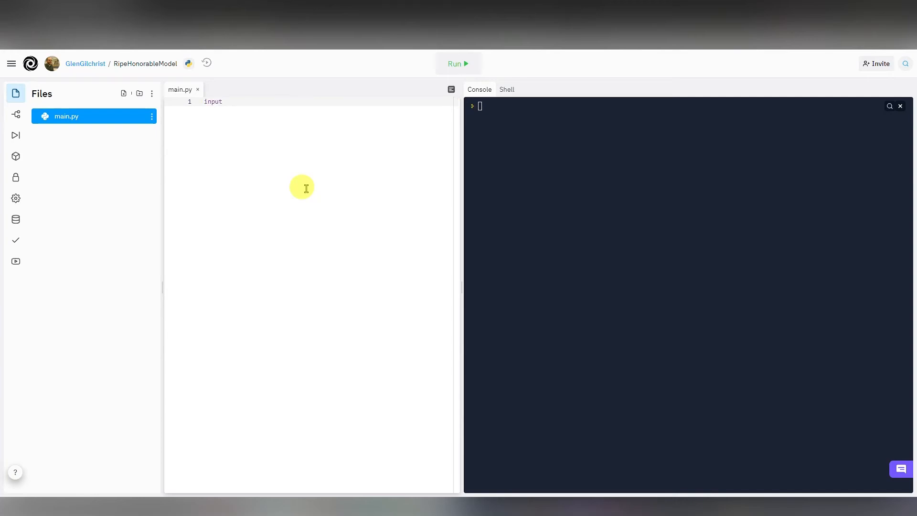
type("(")
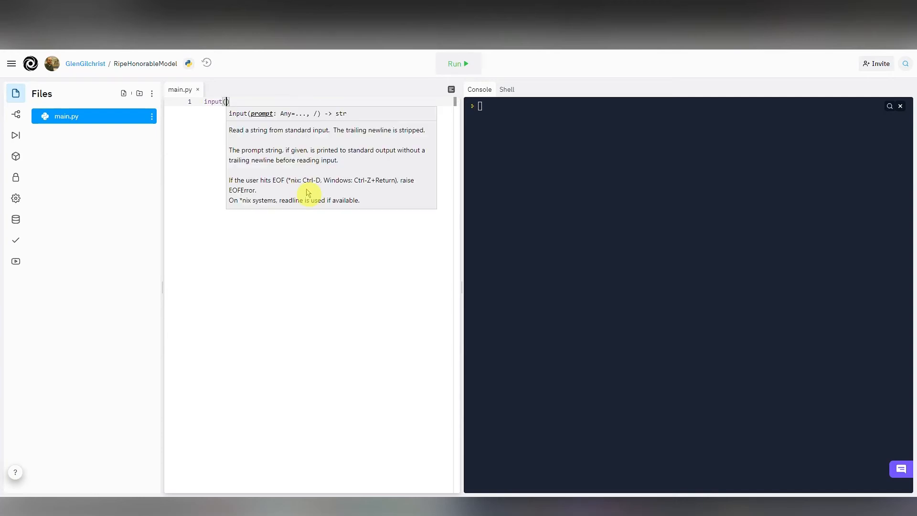
type("\"\"")
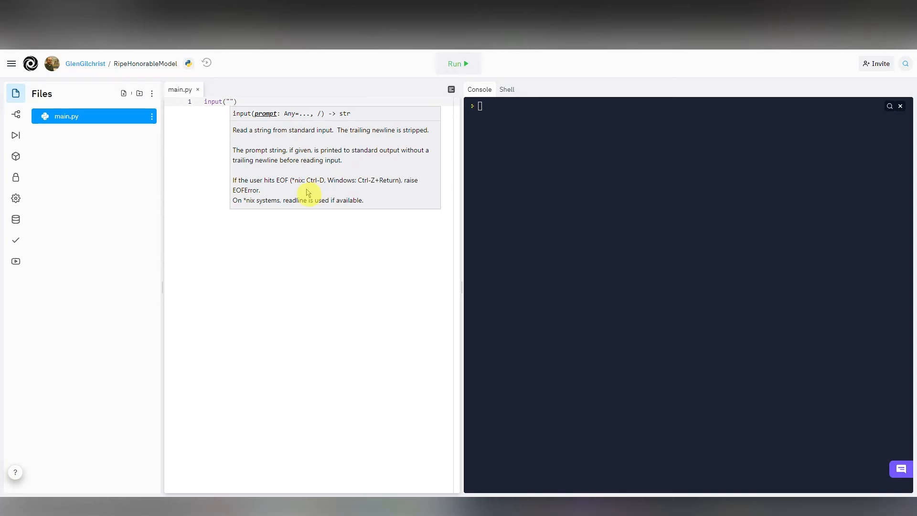
type("Enter number to sum")
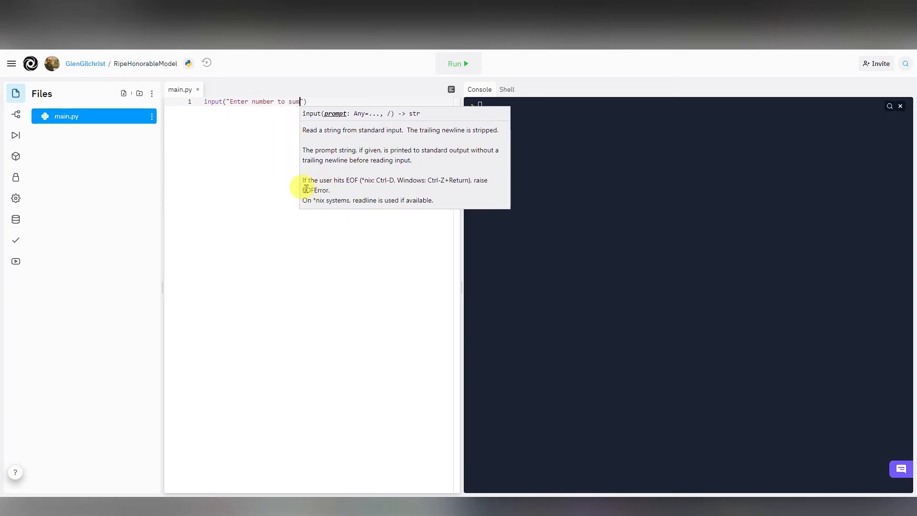
type("to")
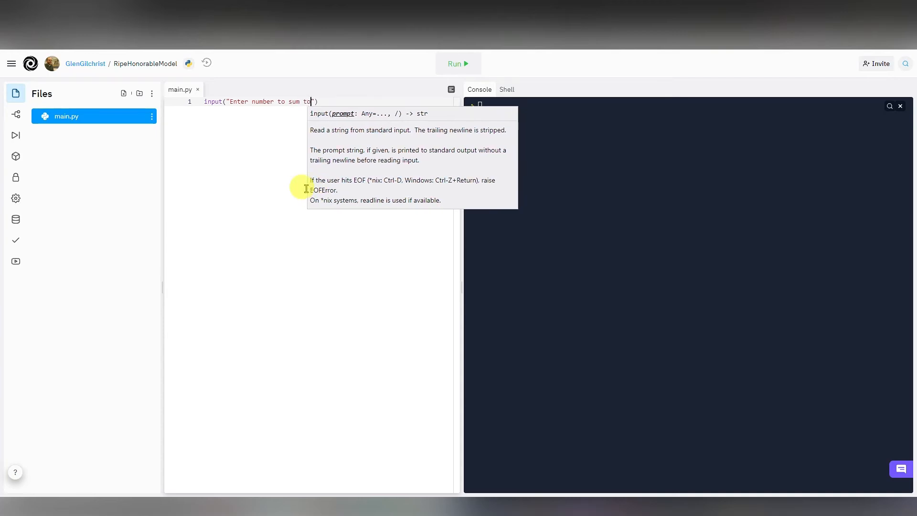
type("...")
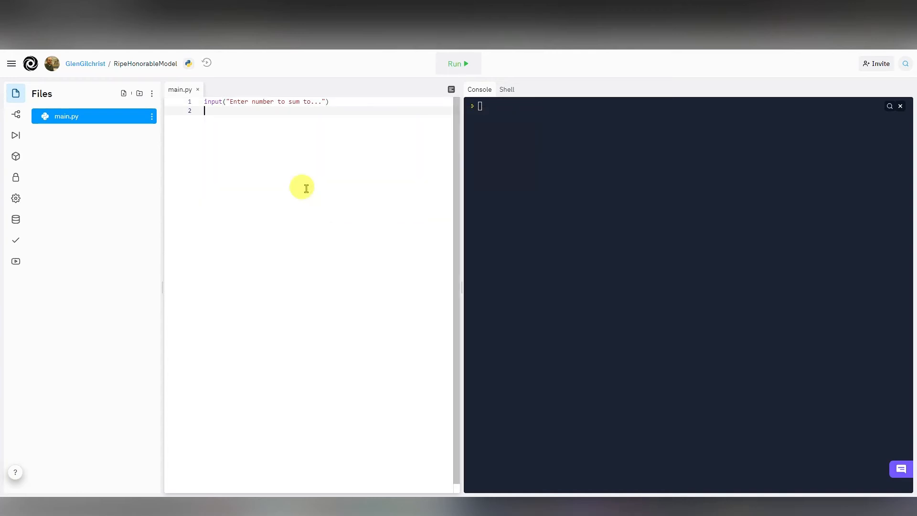
mouse_move(409, 144)
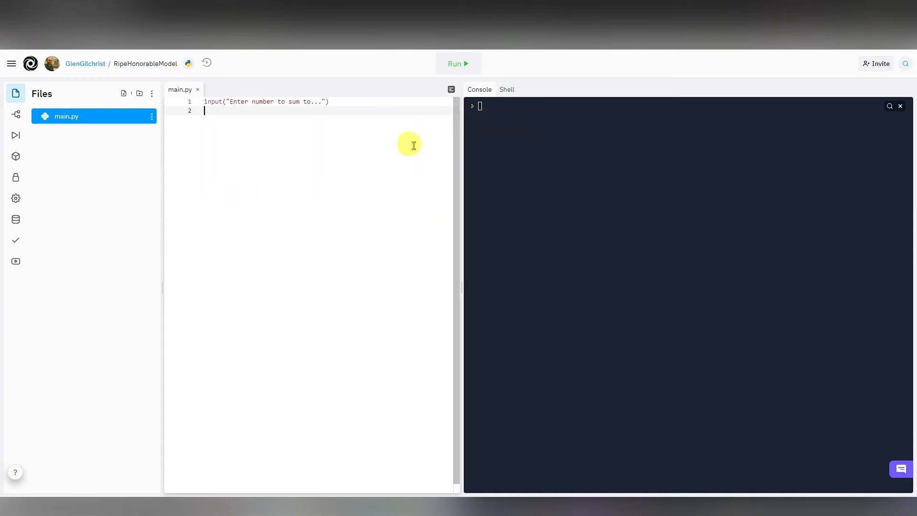
Run the script and answer the console prompt with 10.
left_click(457, 63)
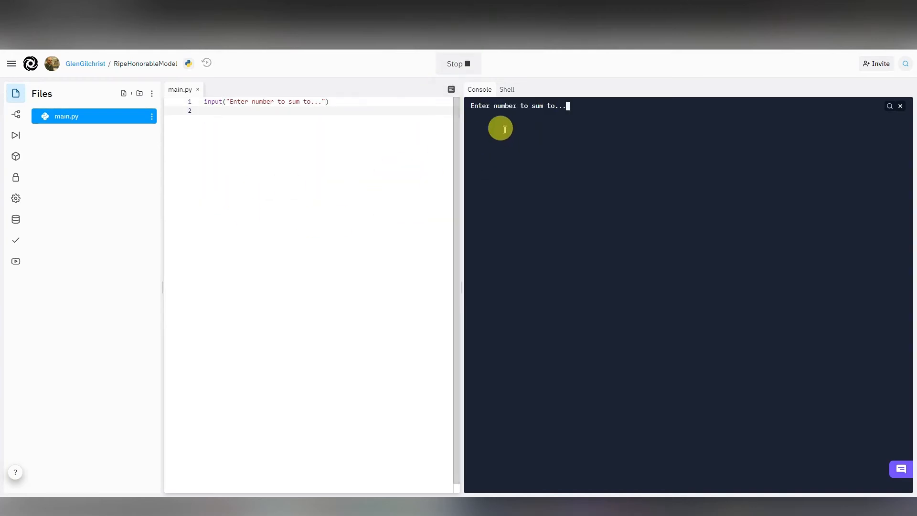
type("10")
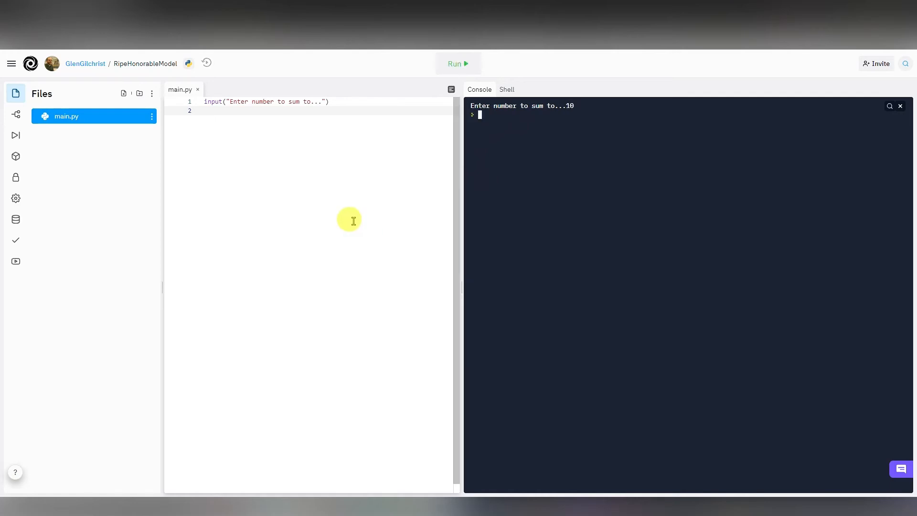
mouse_move(280, 159)
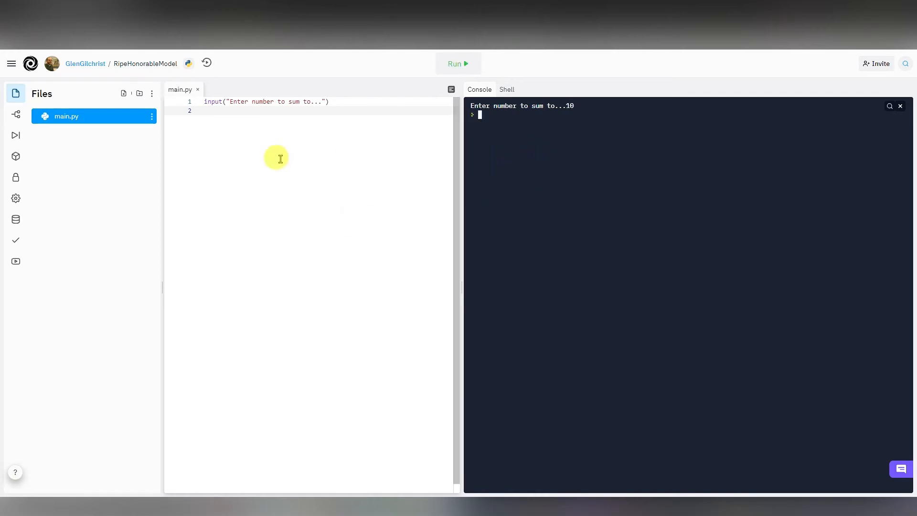
mouse_move(262, 152)
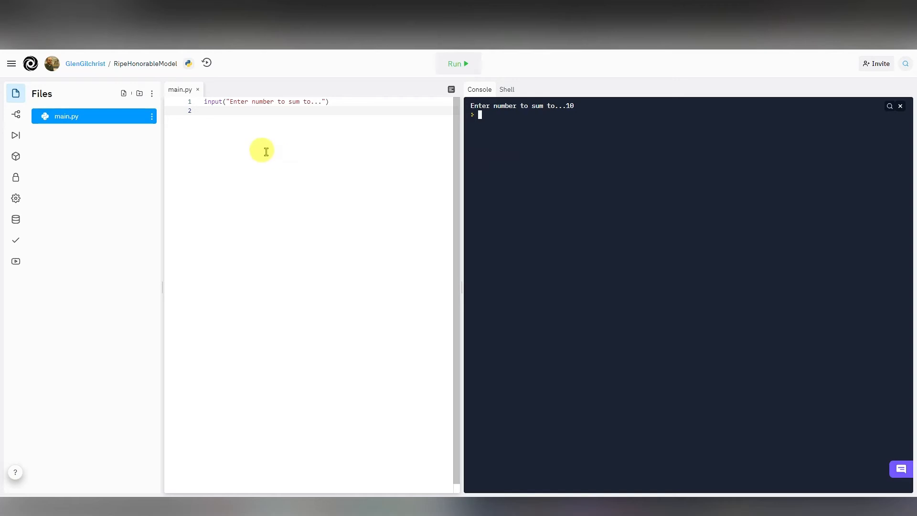
mouse_move(590, 137)
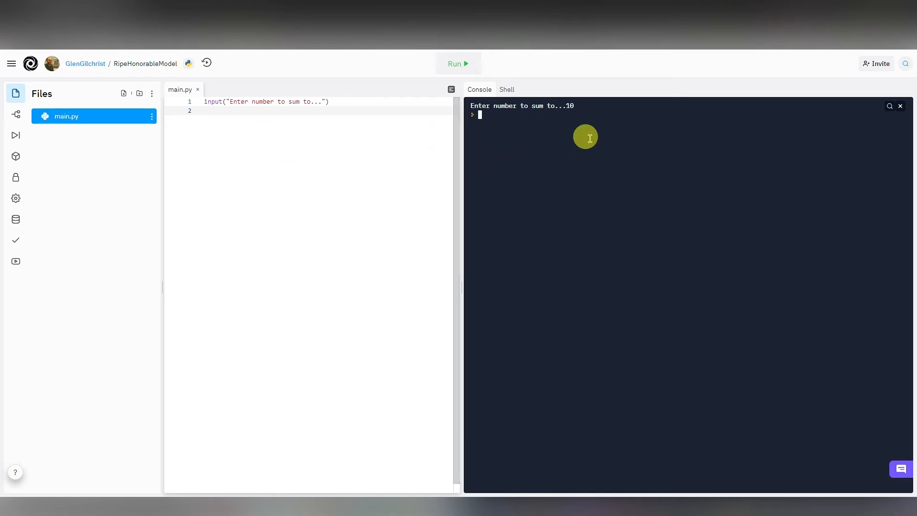
mouse_move(493, 142)
type("s")
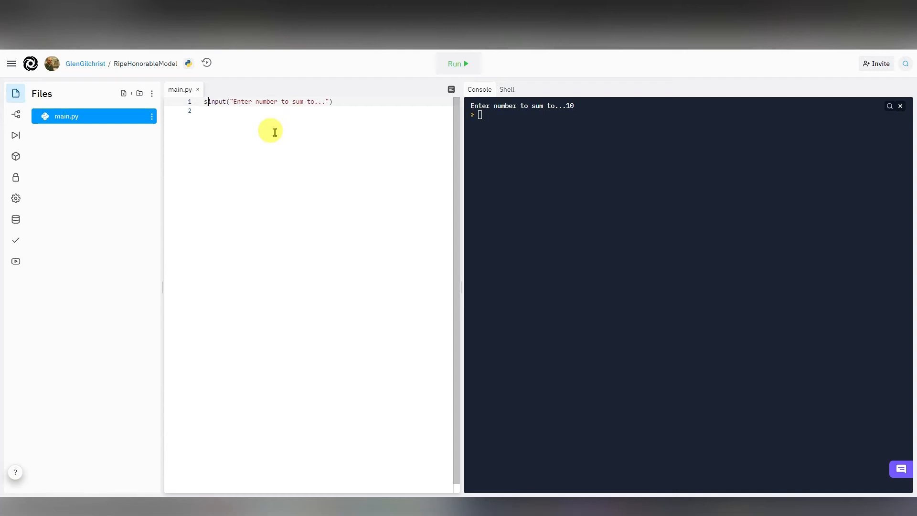
Store the reply as sumto = input(...), set sumof = 0, and start a for loop line.
type("umto")
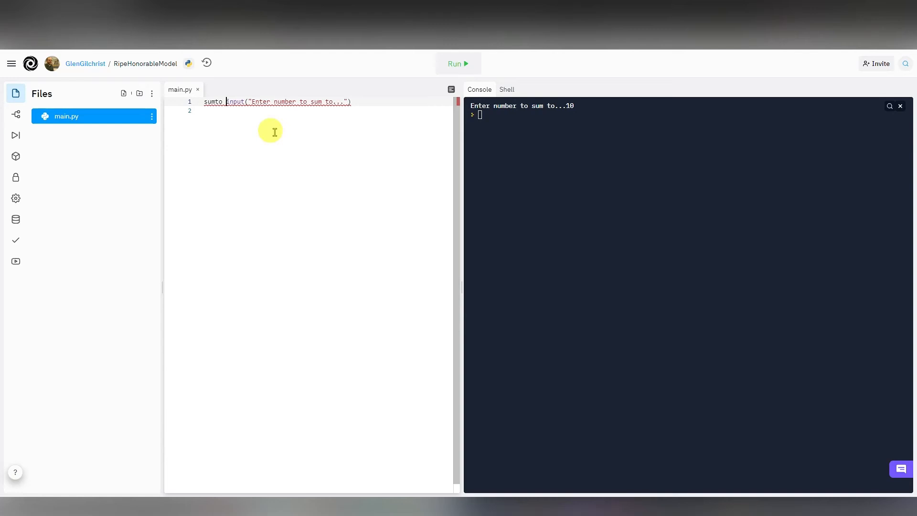
type("=")
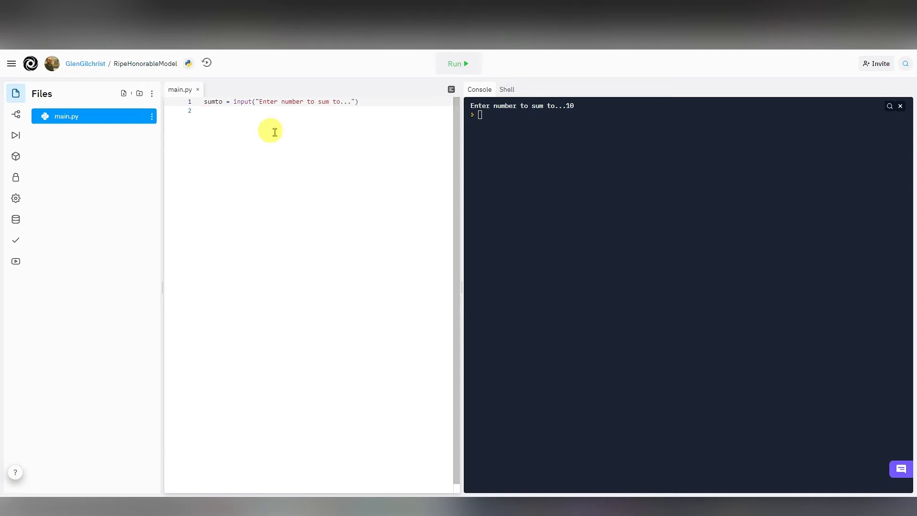
mouse_move(382, 107)
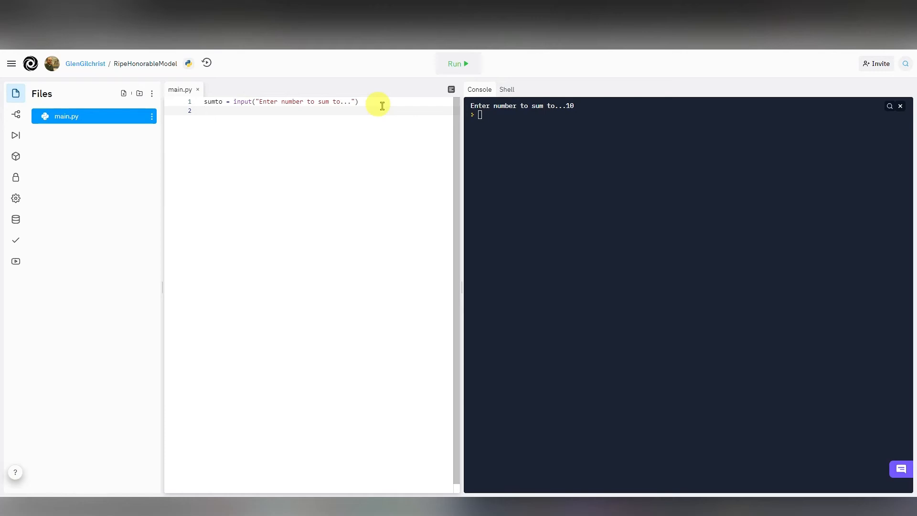
type("sumof = 0")
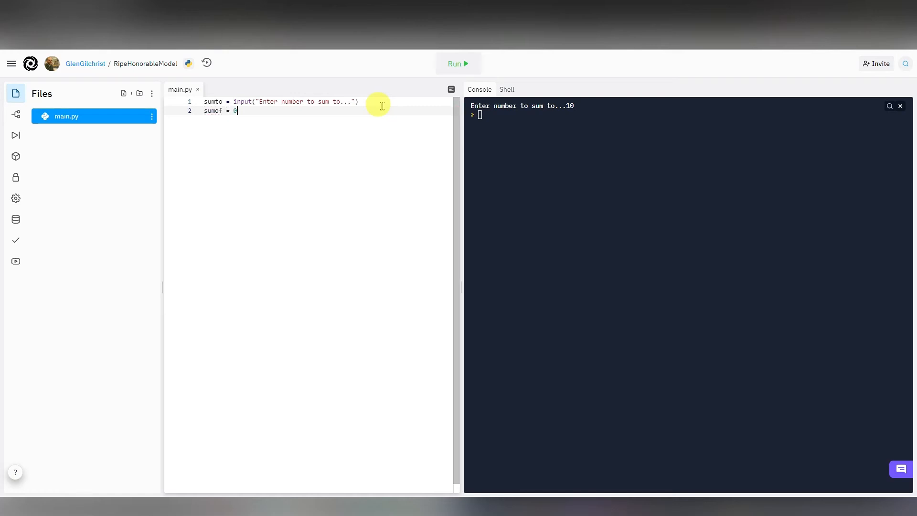
key("Enter")
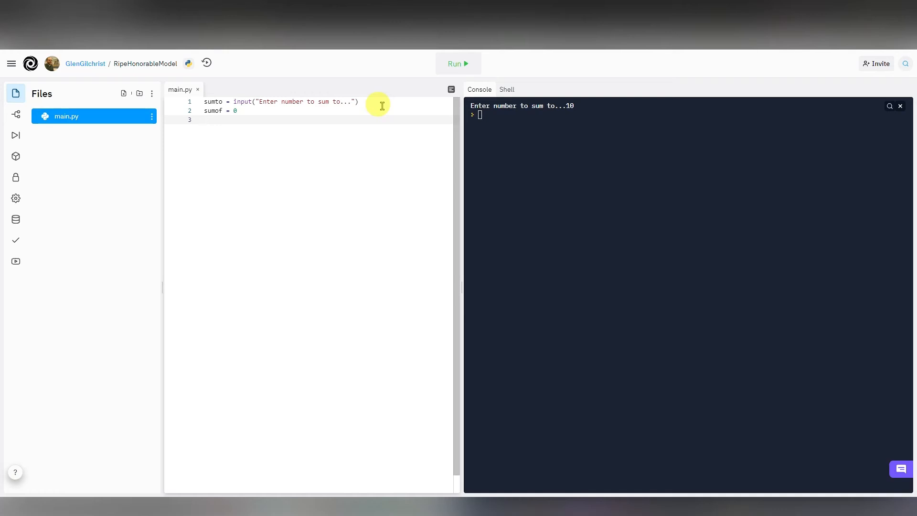
type("for")
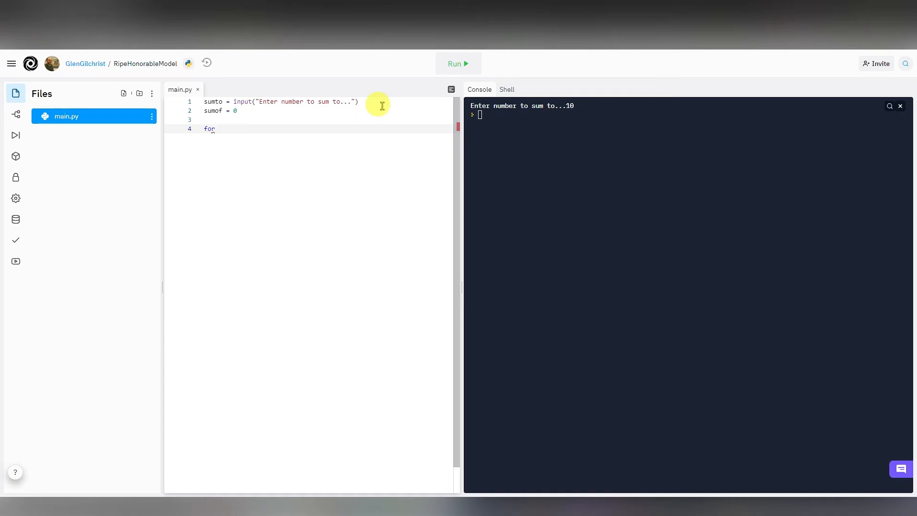
Complete the header as for i in range(1,sumto+1): and start its indented body.
type("i")
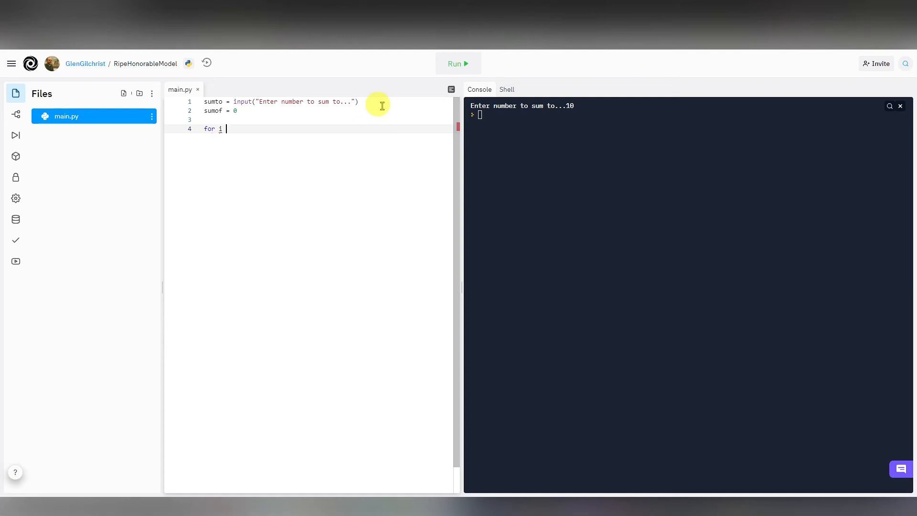
type("in range")
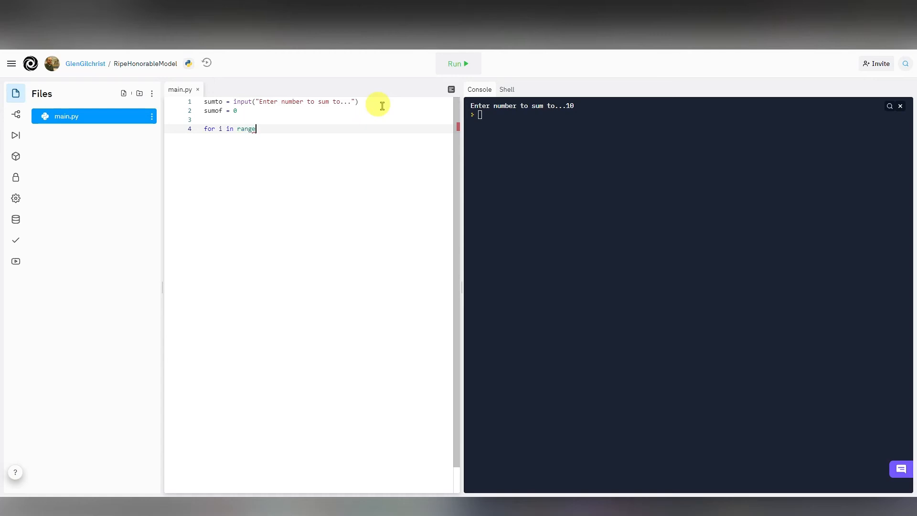
type("()")
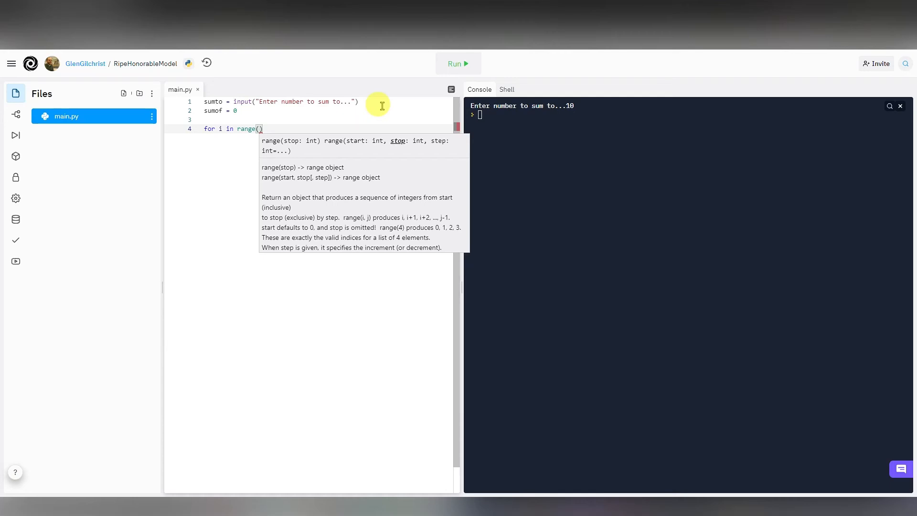
type("1")
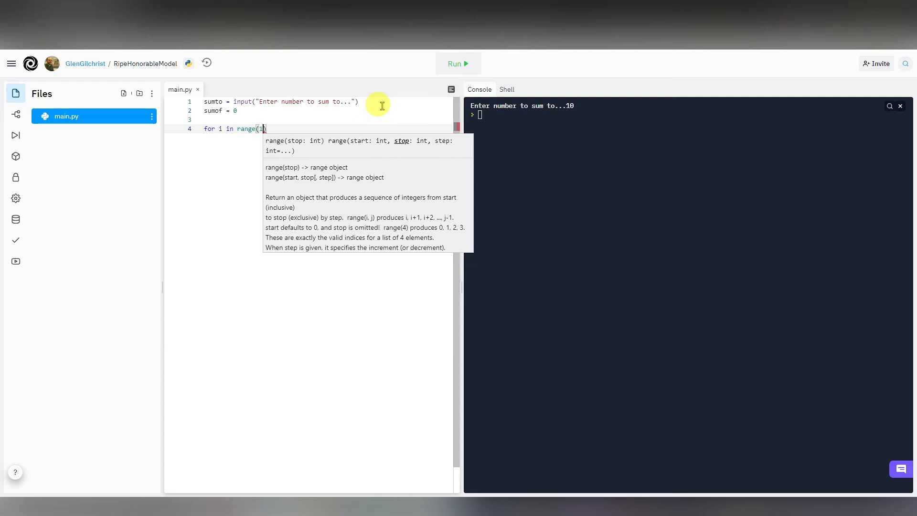
type(",")
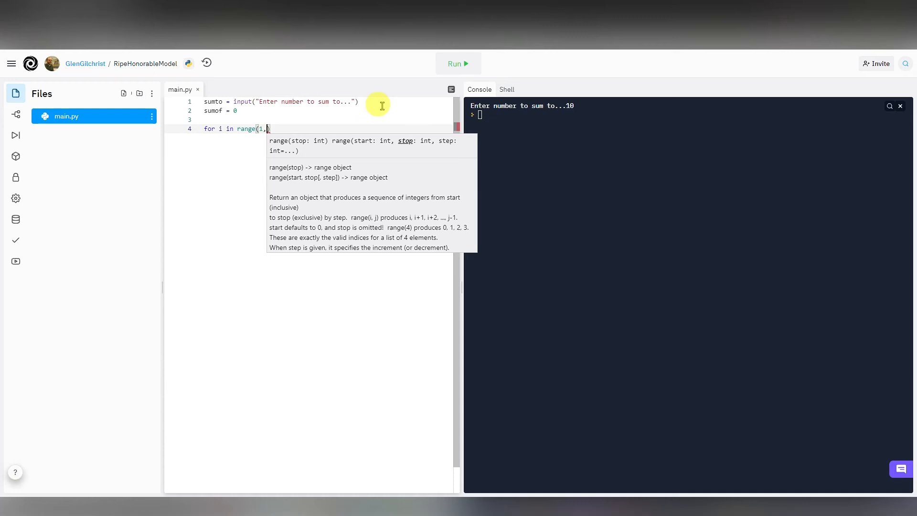
type("sumto")
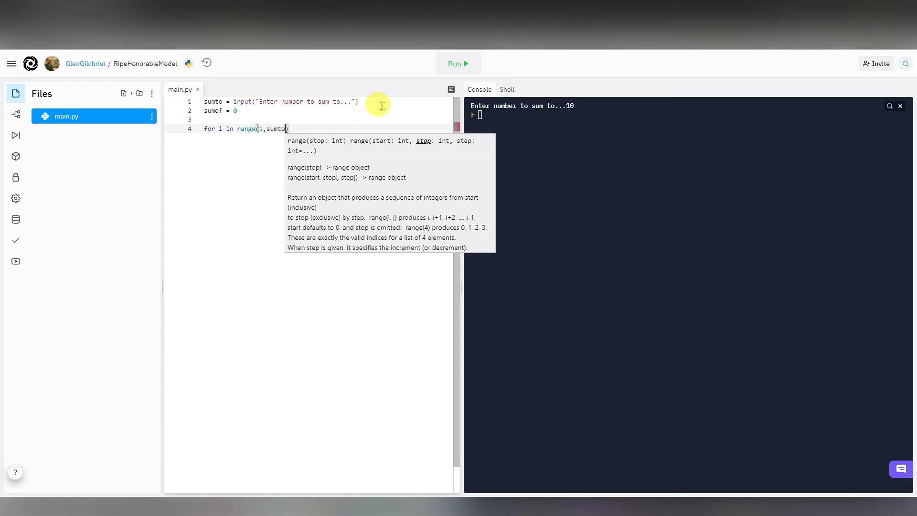
type("+1")
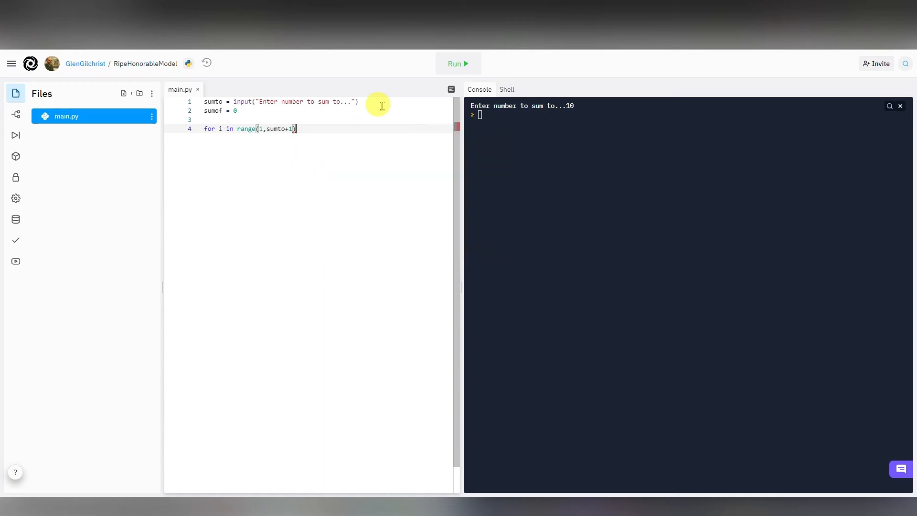
type(":")
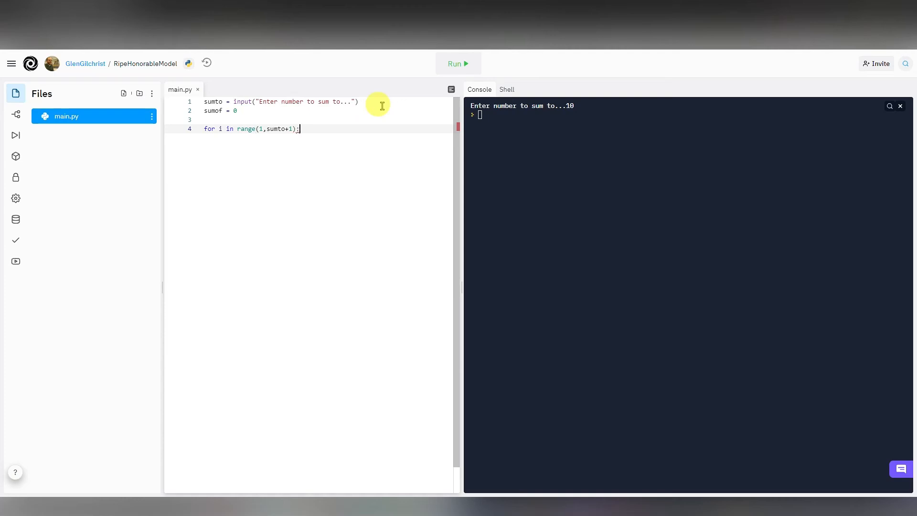
key("Enter")
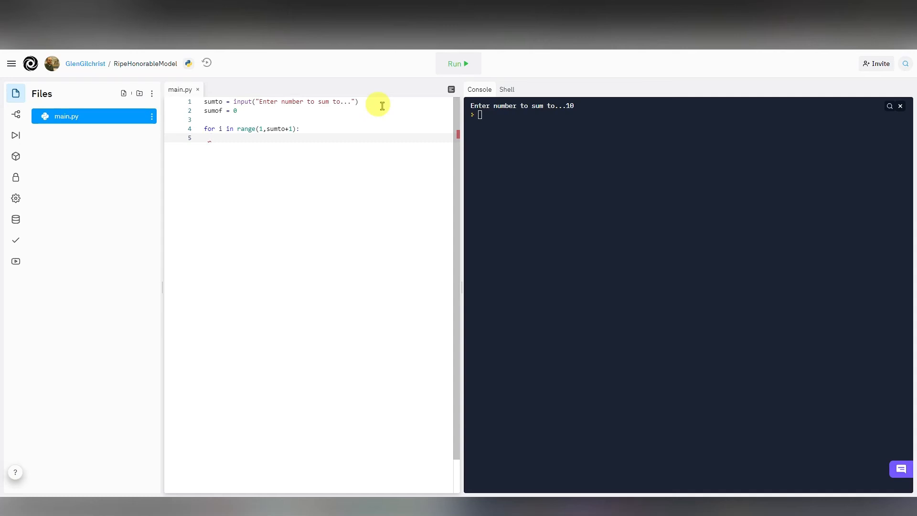
Write the loop body sumof = sumof + i.
type("sum")
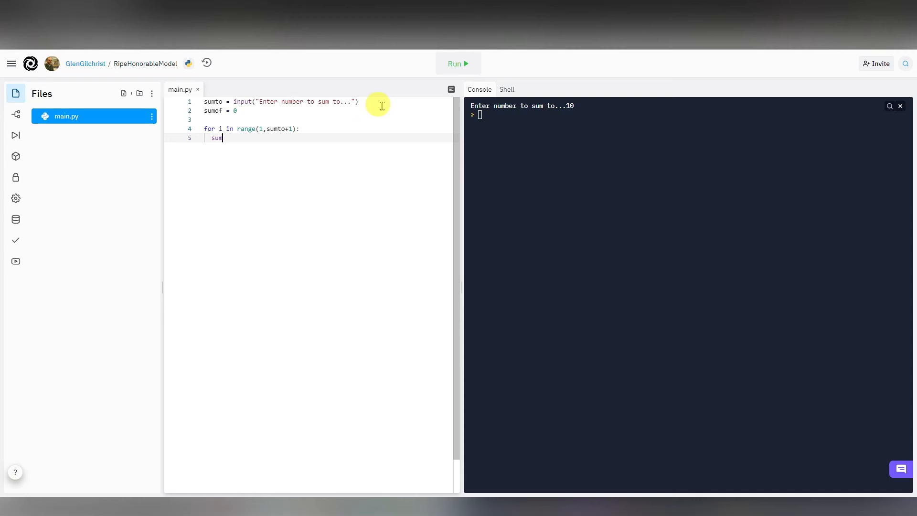
type("of")
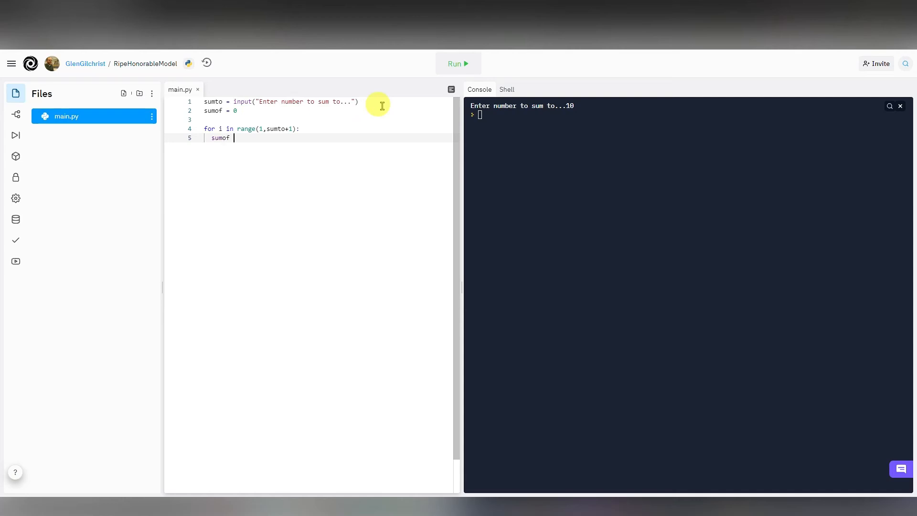
type("=")
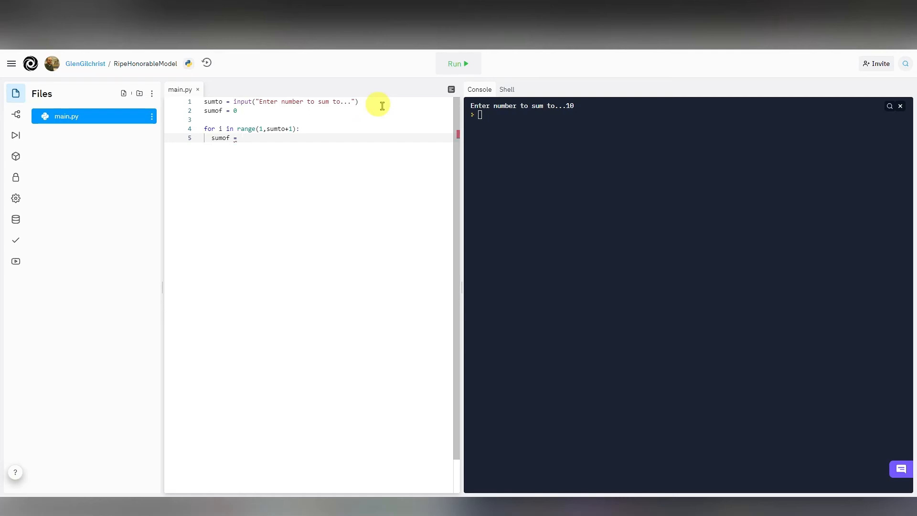
type("sumof +")
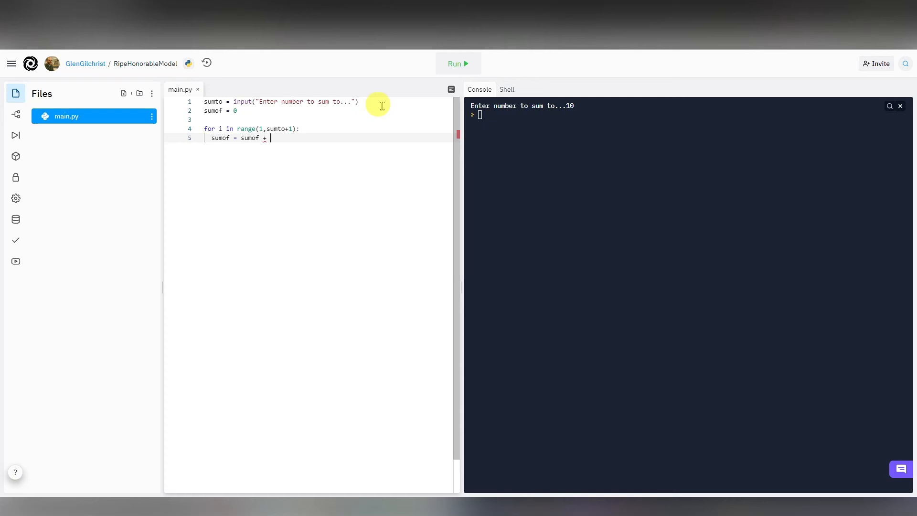
type("i")
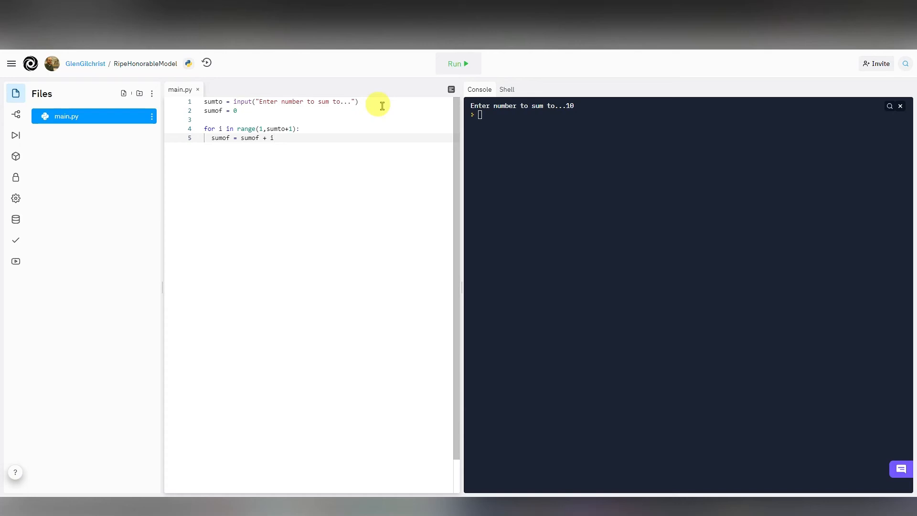
key("Enter")
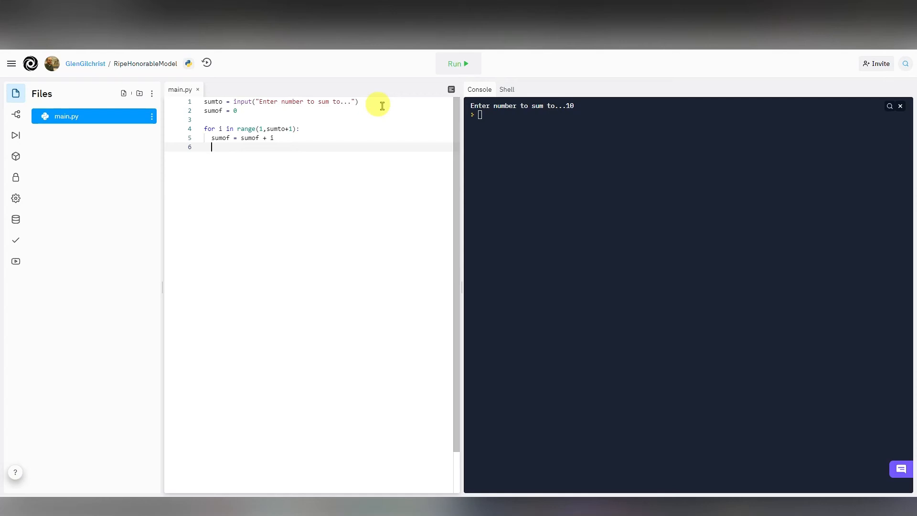
After a blank line below the loop, write print(sumof).
key("enter")
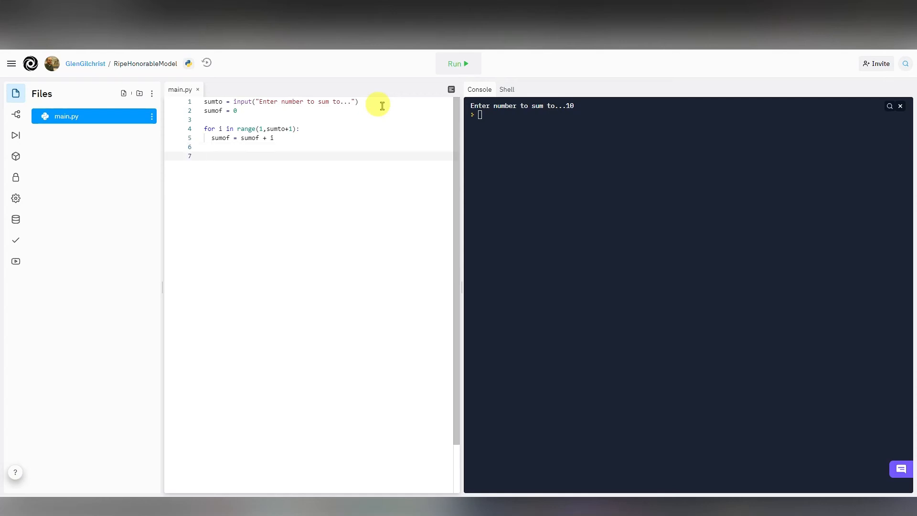
type("pri")
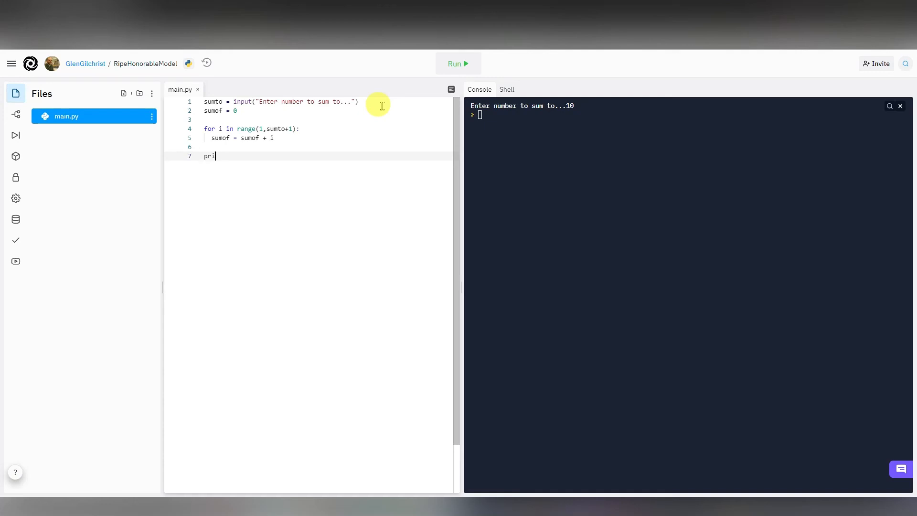
type("nt(")
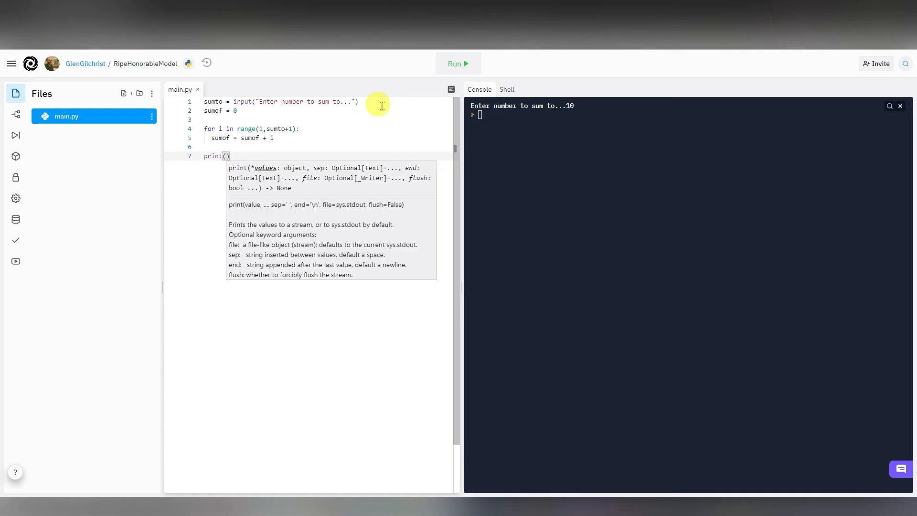
type("sumof")
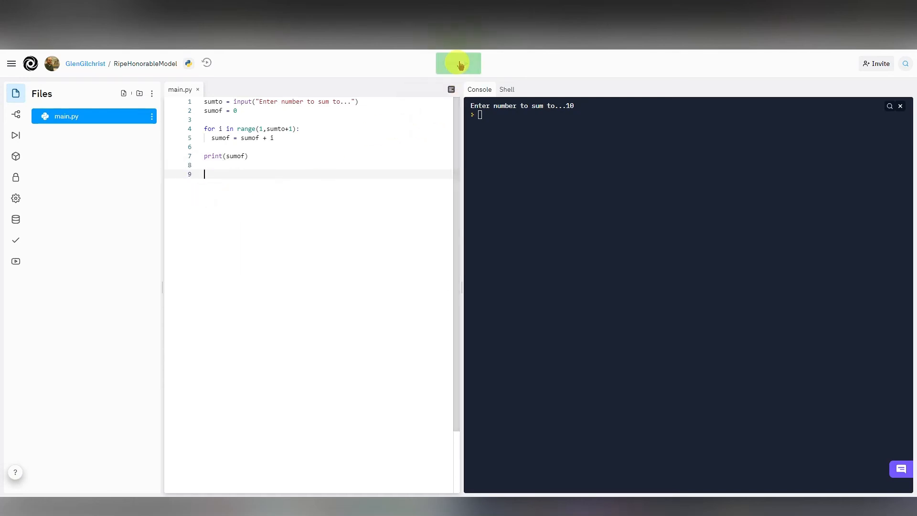
Run the script and enter 5, hitting a TypeError on the range line.
left_click(458, 63)
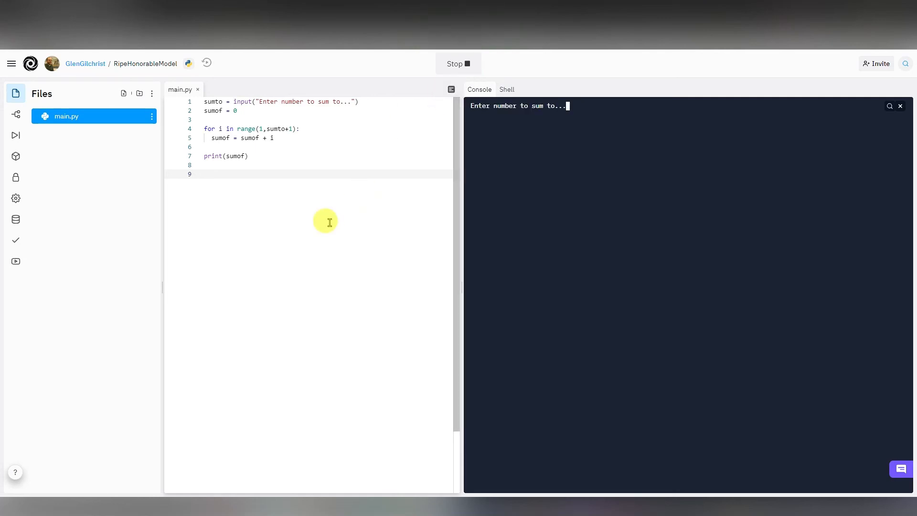
type("5")
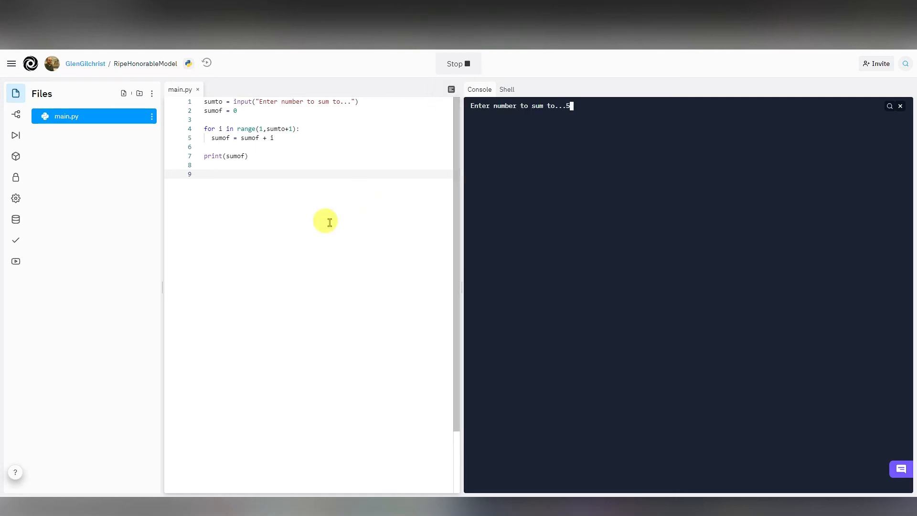
mouse_move(446, 174)
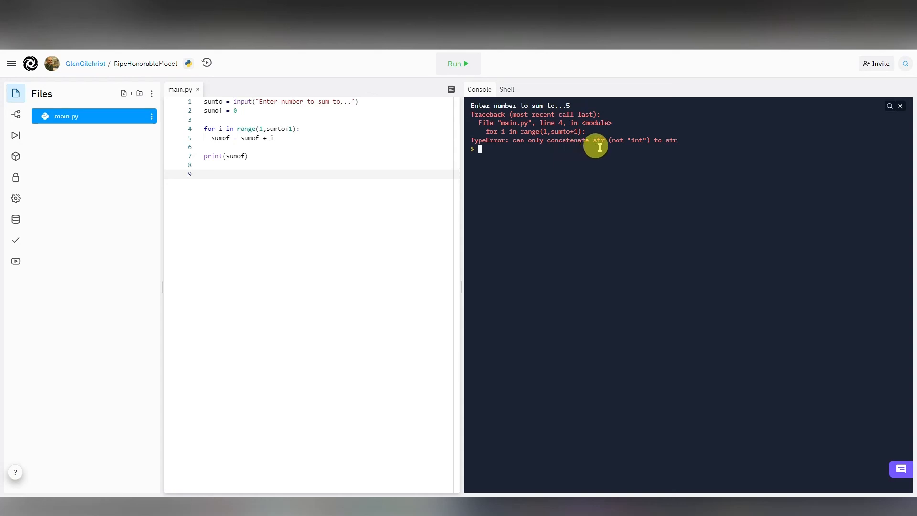
mouse_move(635, 147)
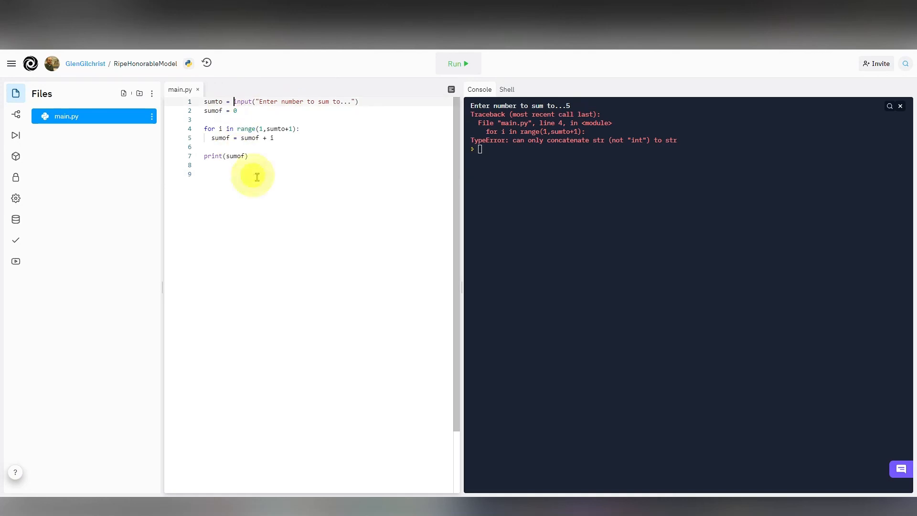
Wrap input(...) in int(), then run with 5 printing 15 and with 100 printing 5050.
type("int(")
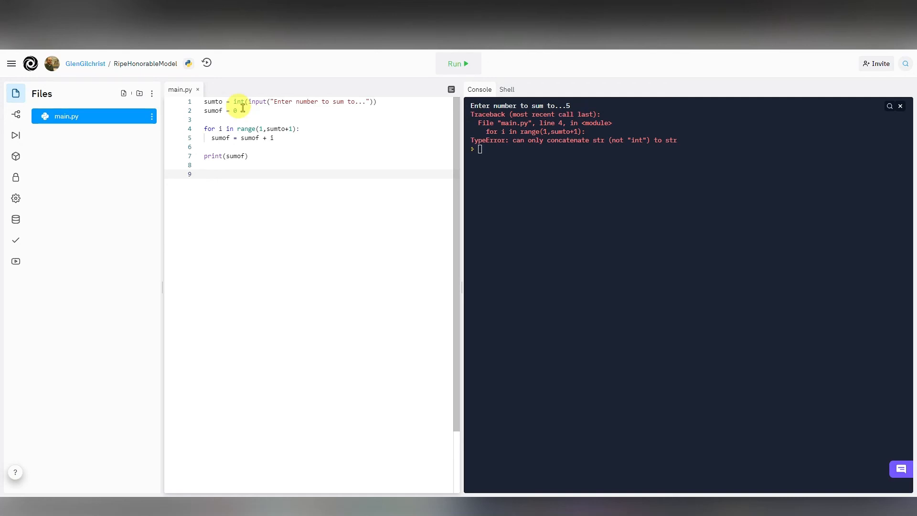
left_click(458, 63)
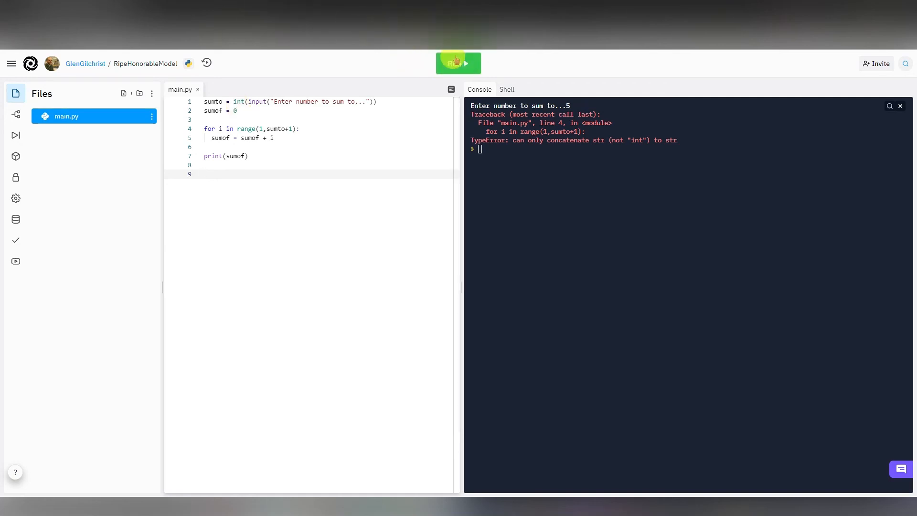
left_click(458, 63)
type("5")
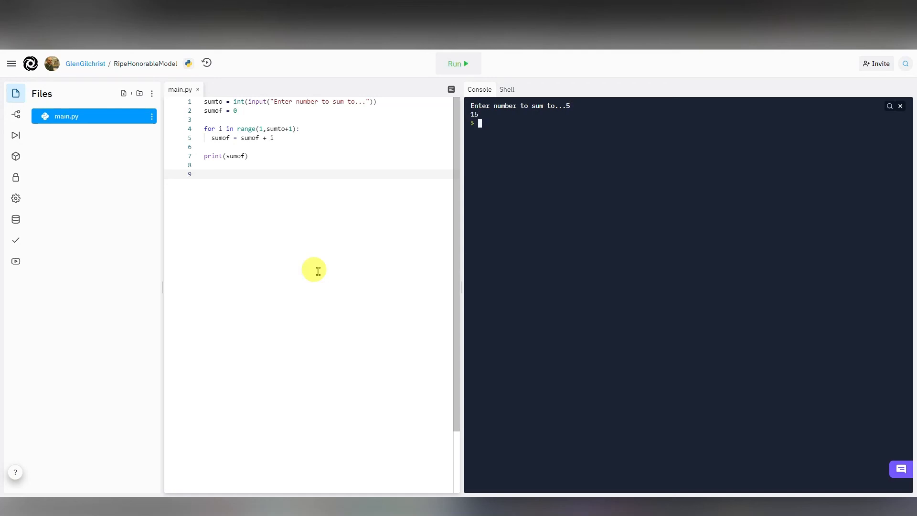
left_click(457, 63)
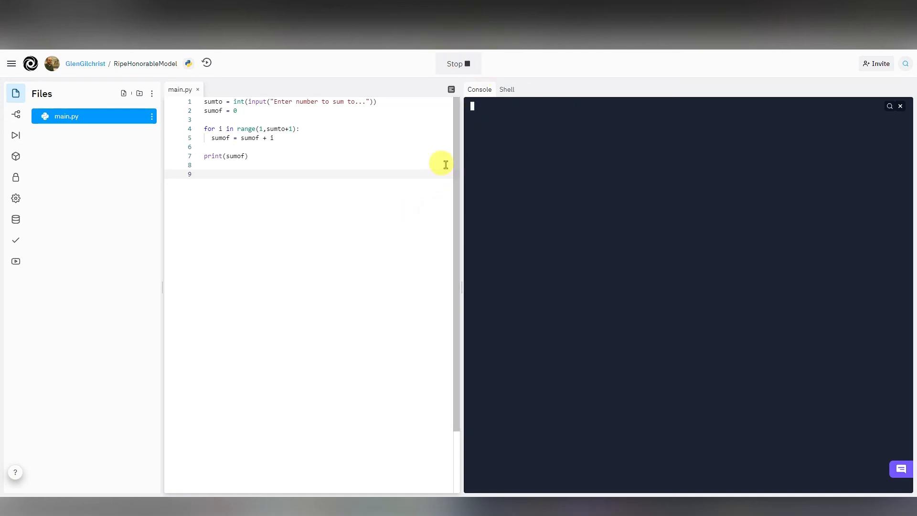
type("100")
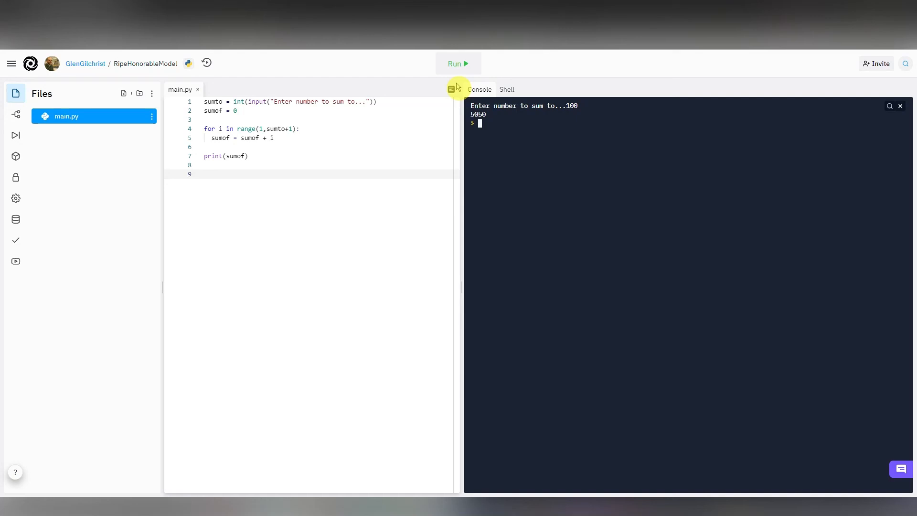
mouse_move(430, 125)
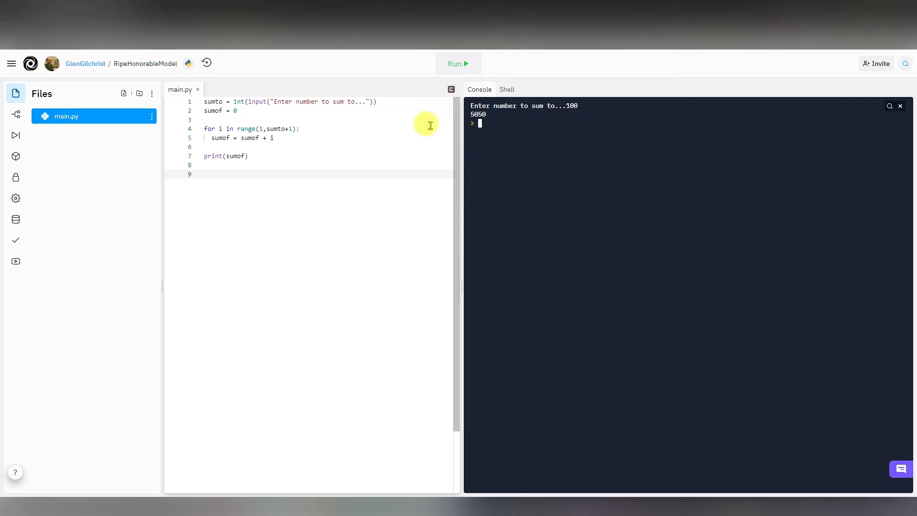